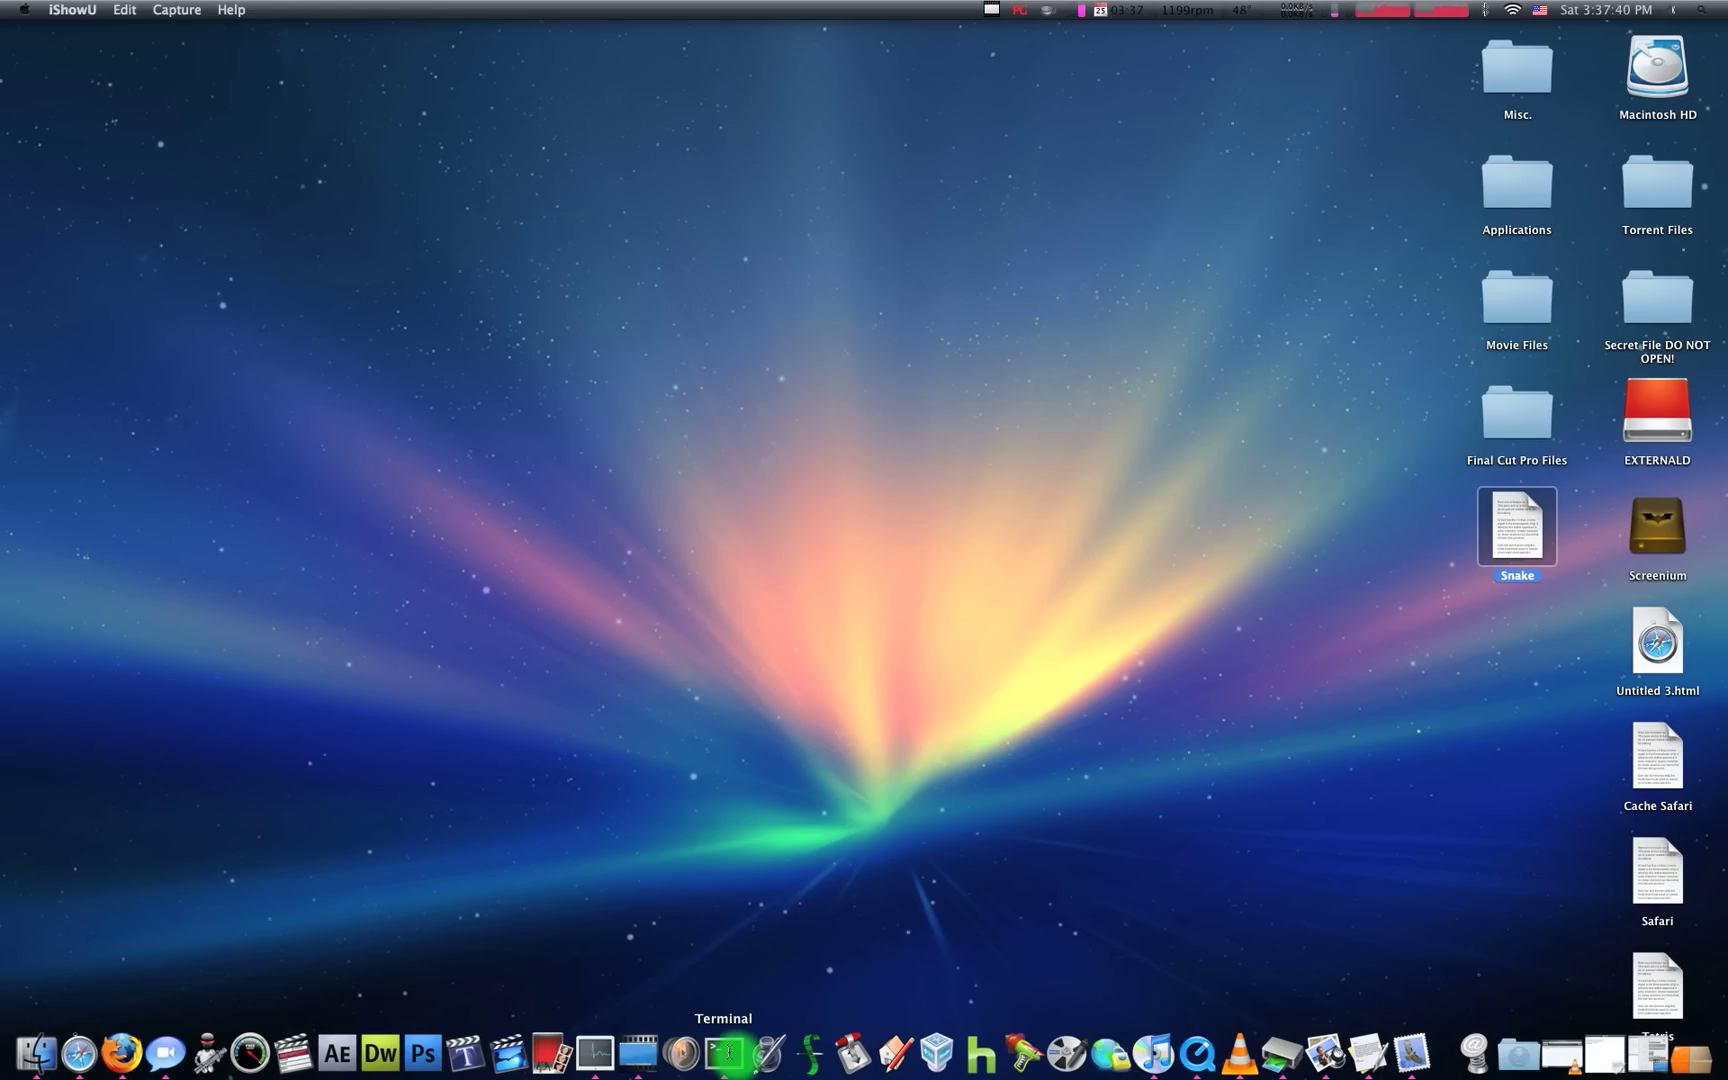
Open a new Terminal shell window and move it toward the screen centre.
left_click(724, 1047)
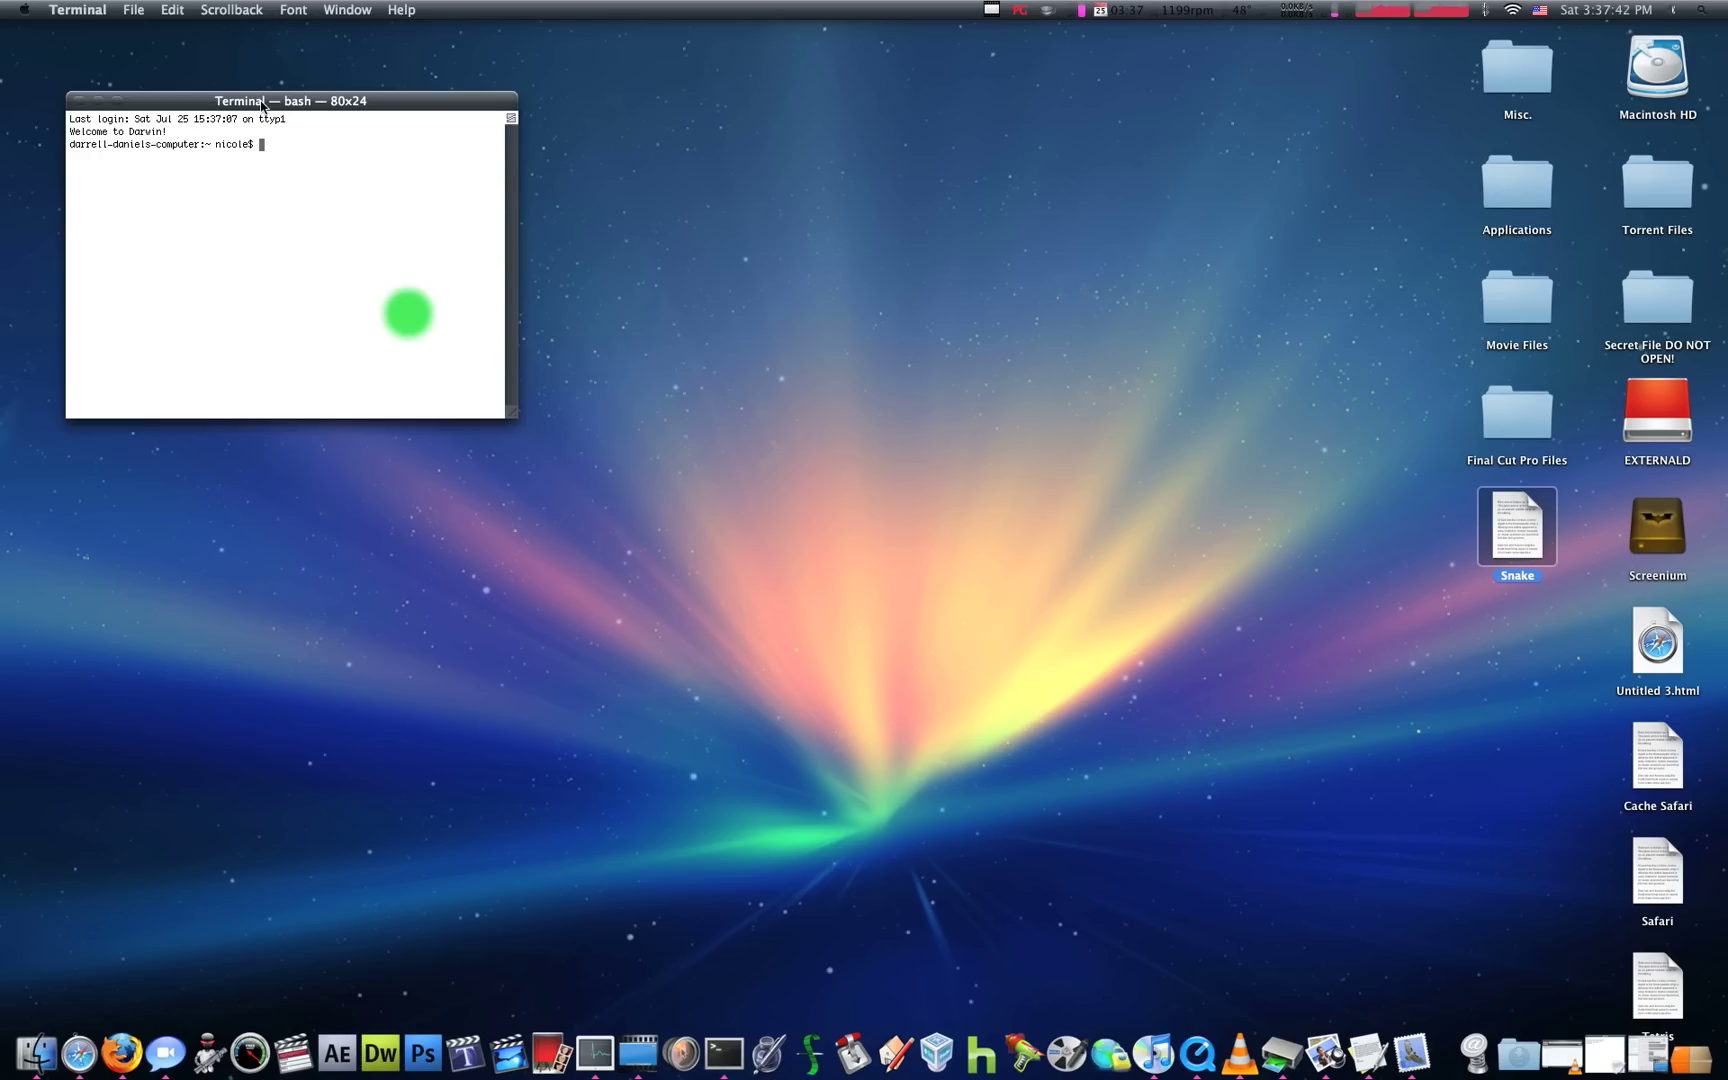
left_click_drag(290, 100, 710, 283)
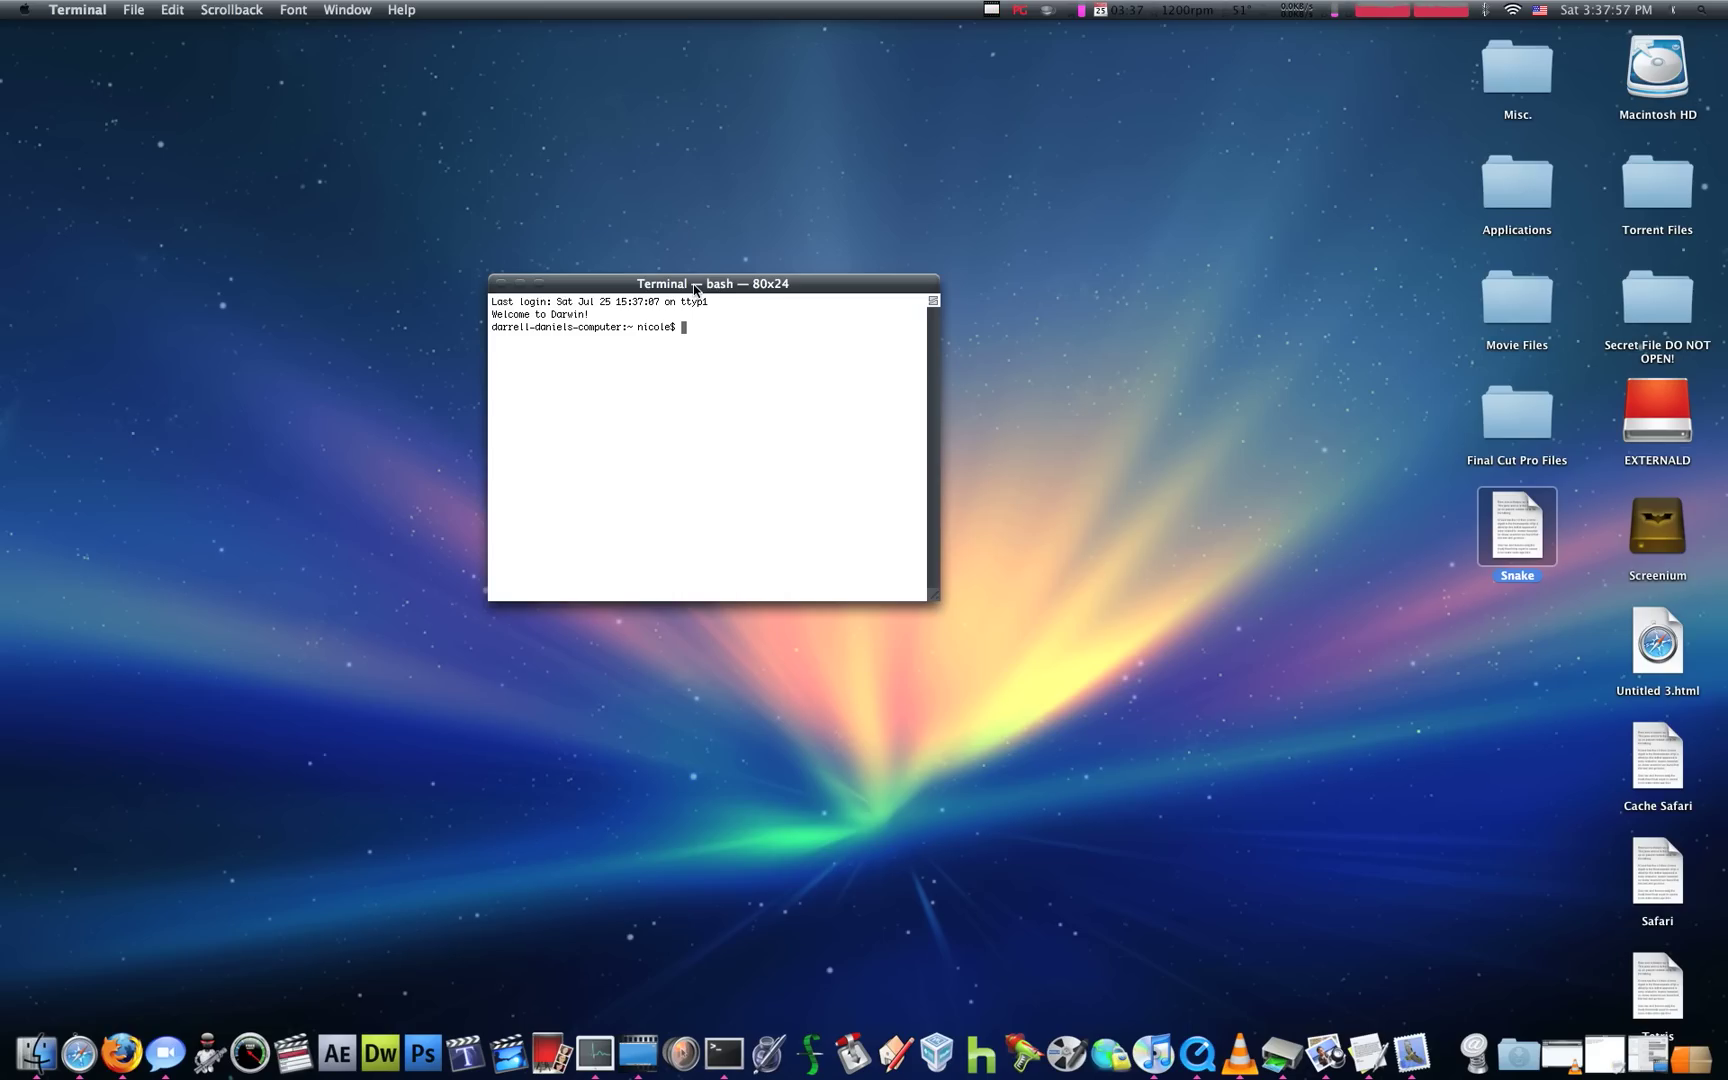
mouse_move(1617, 675)
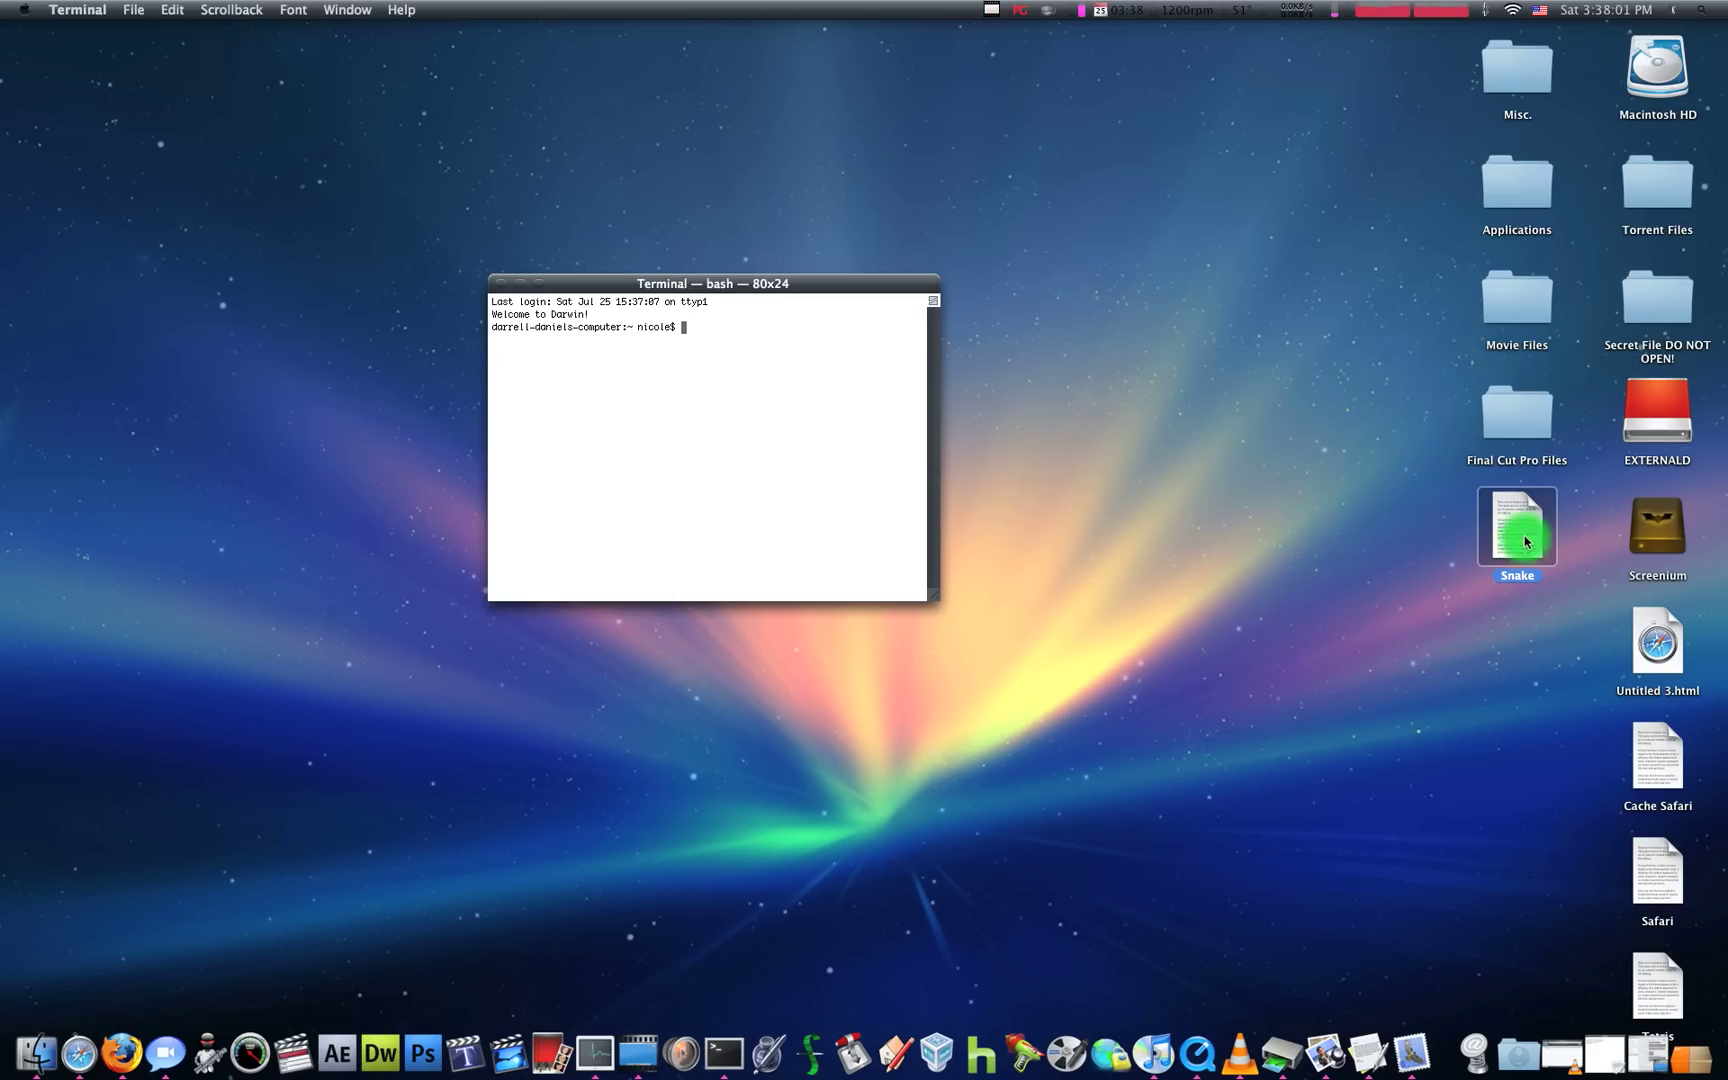
Open the Snake instructions note beside the shell and run the emacs command.
double_click(1516, 528)
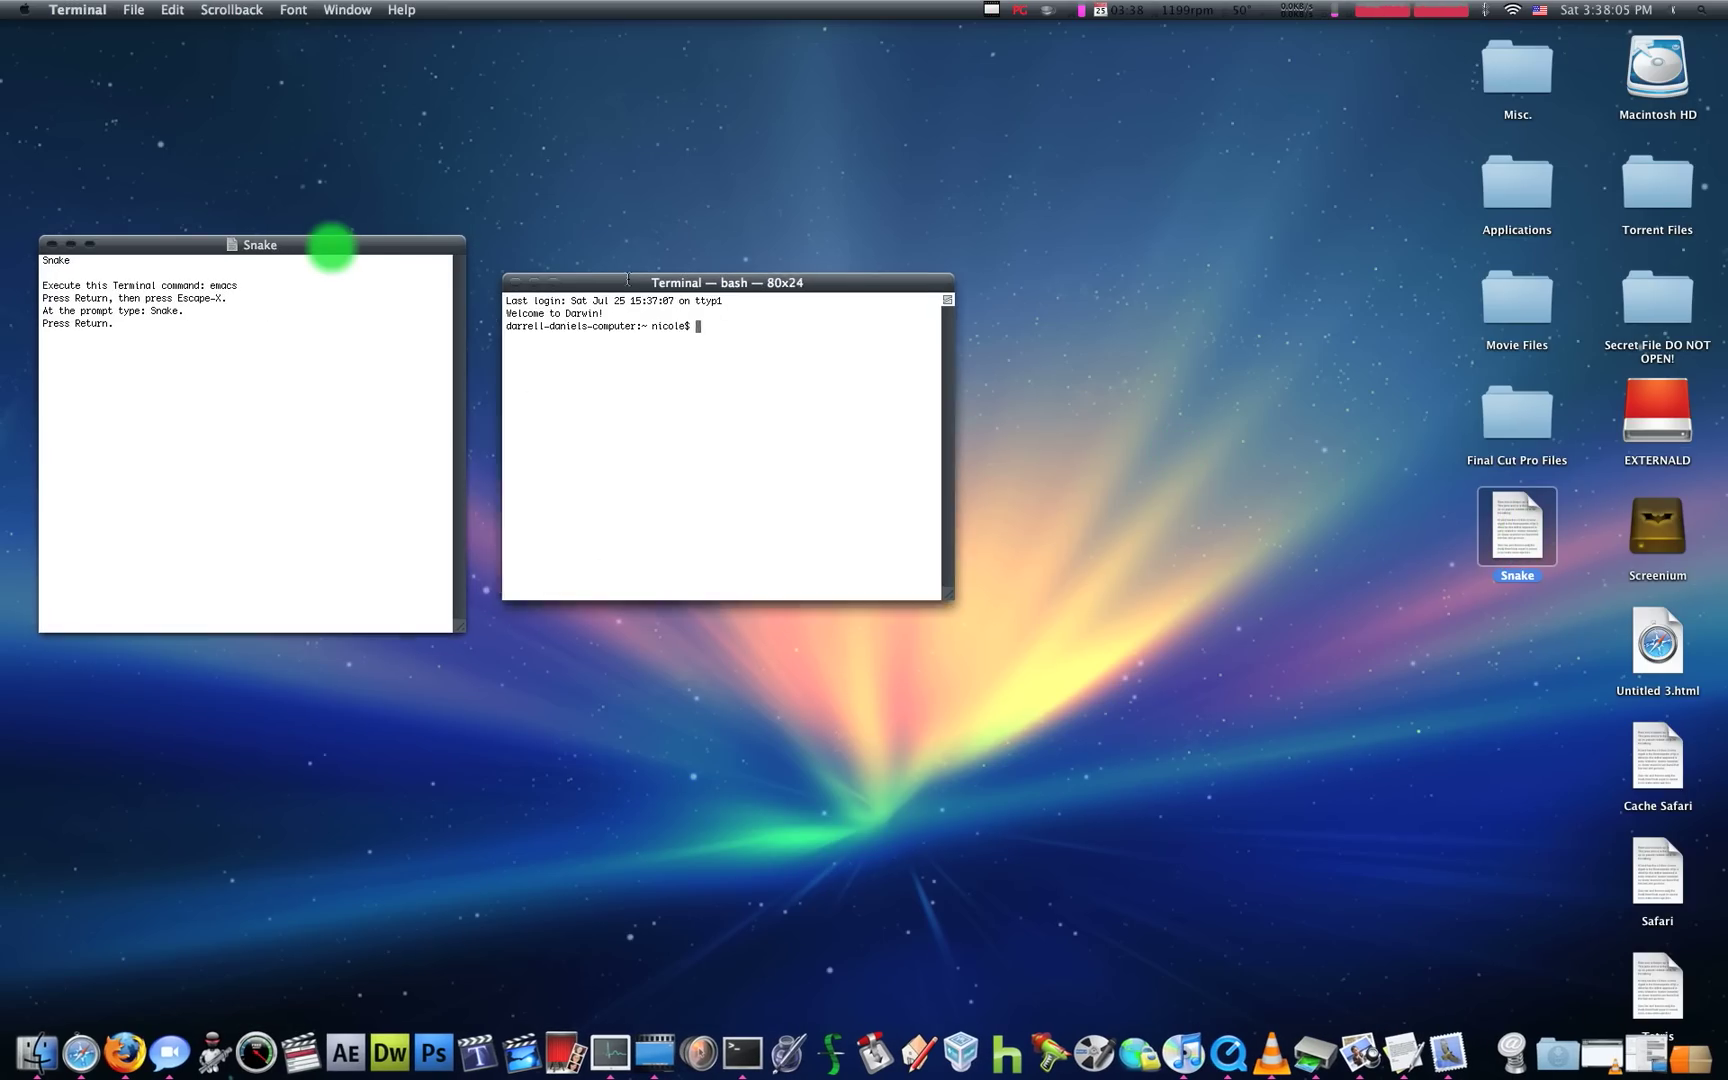
left_click_drag(724, 282, 745, 283)
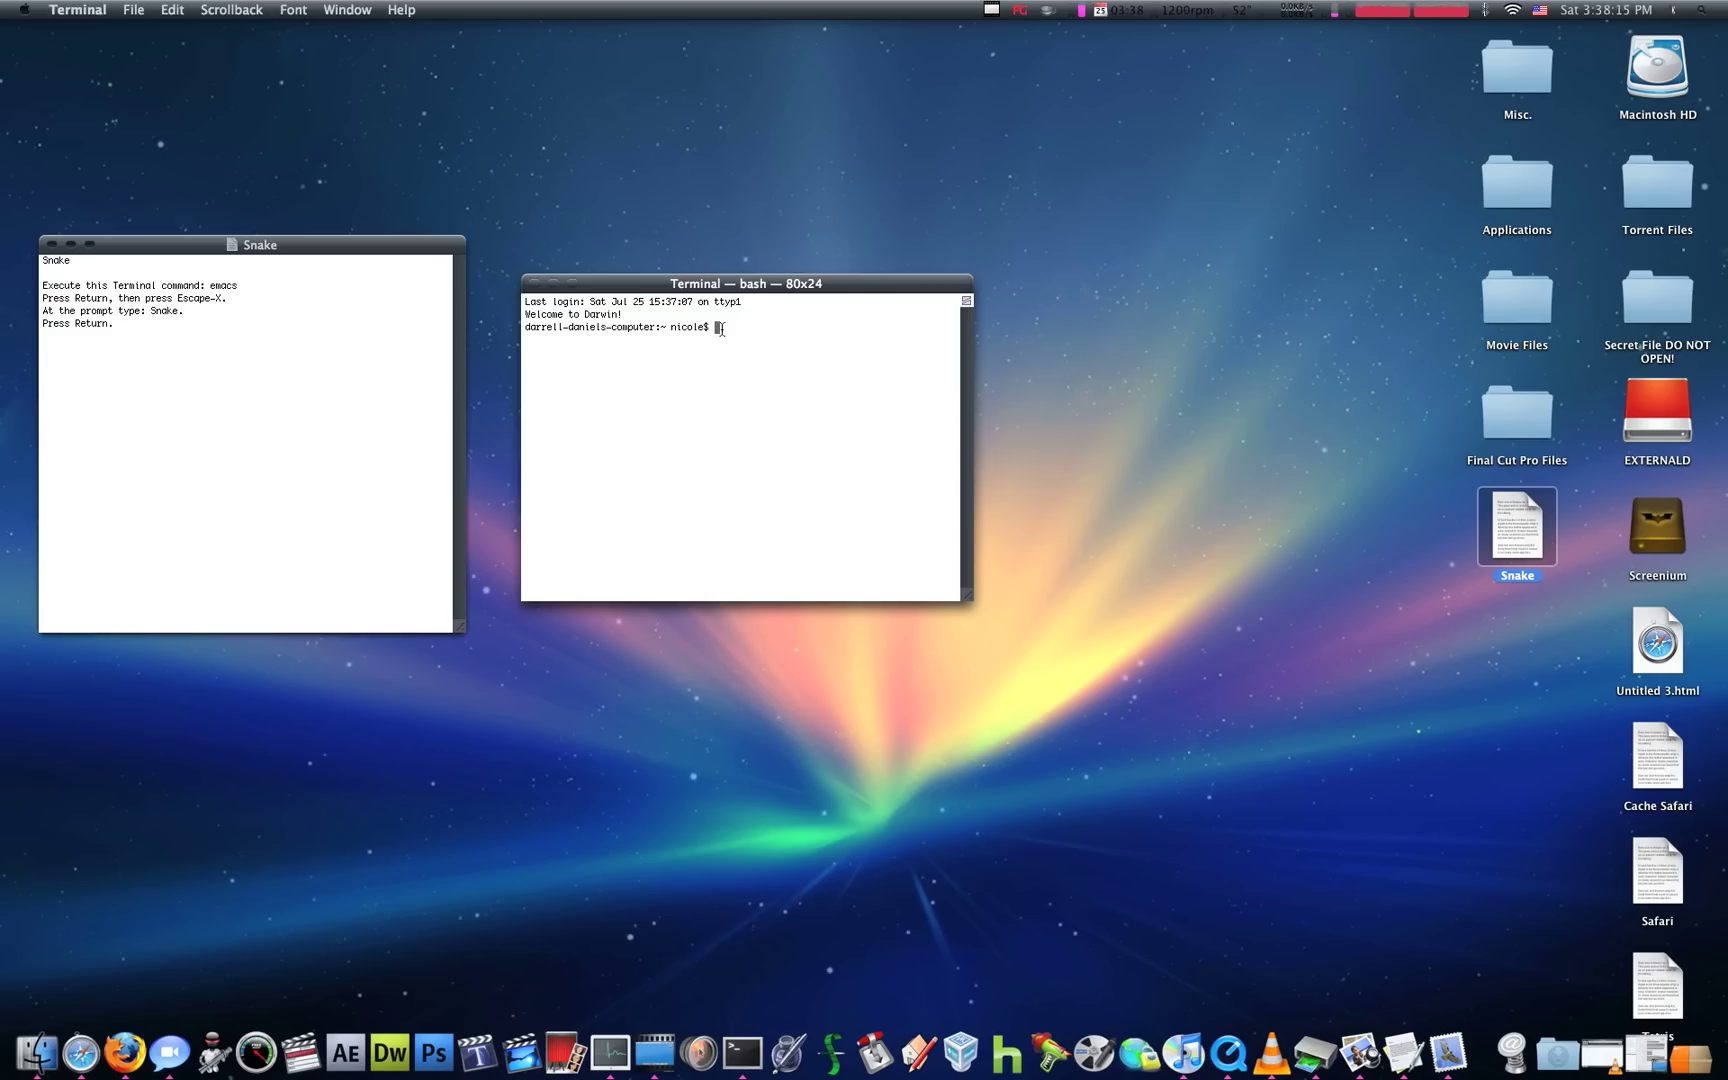
type("e")
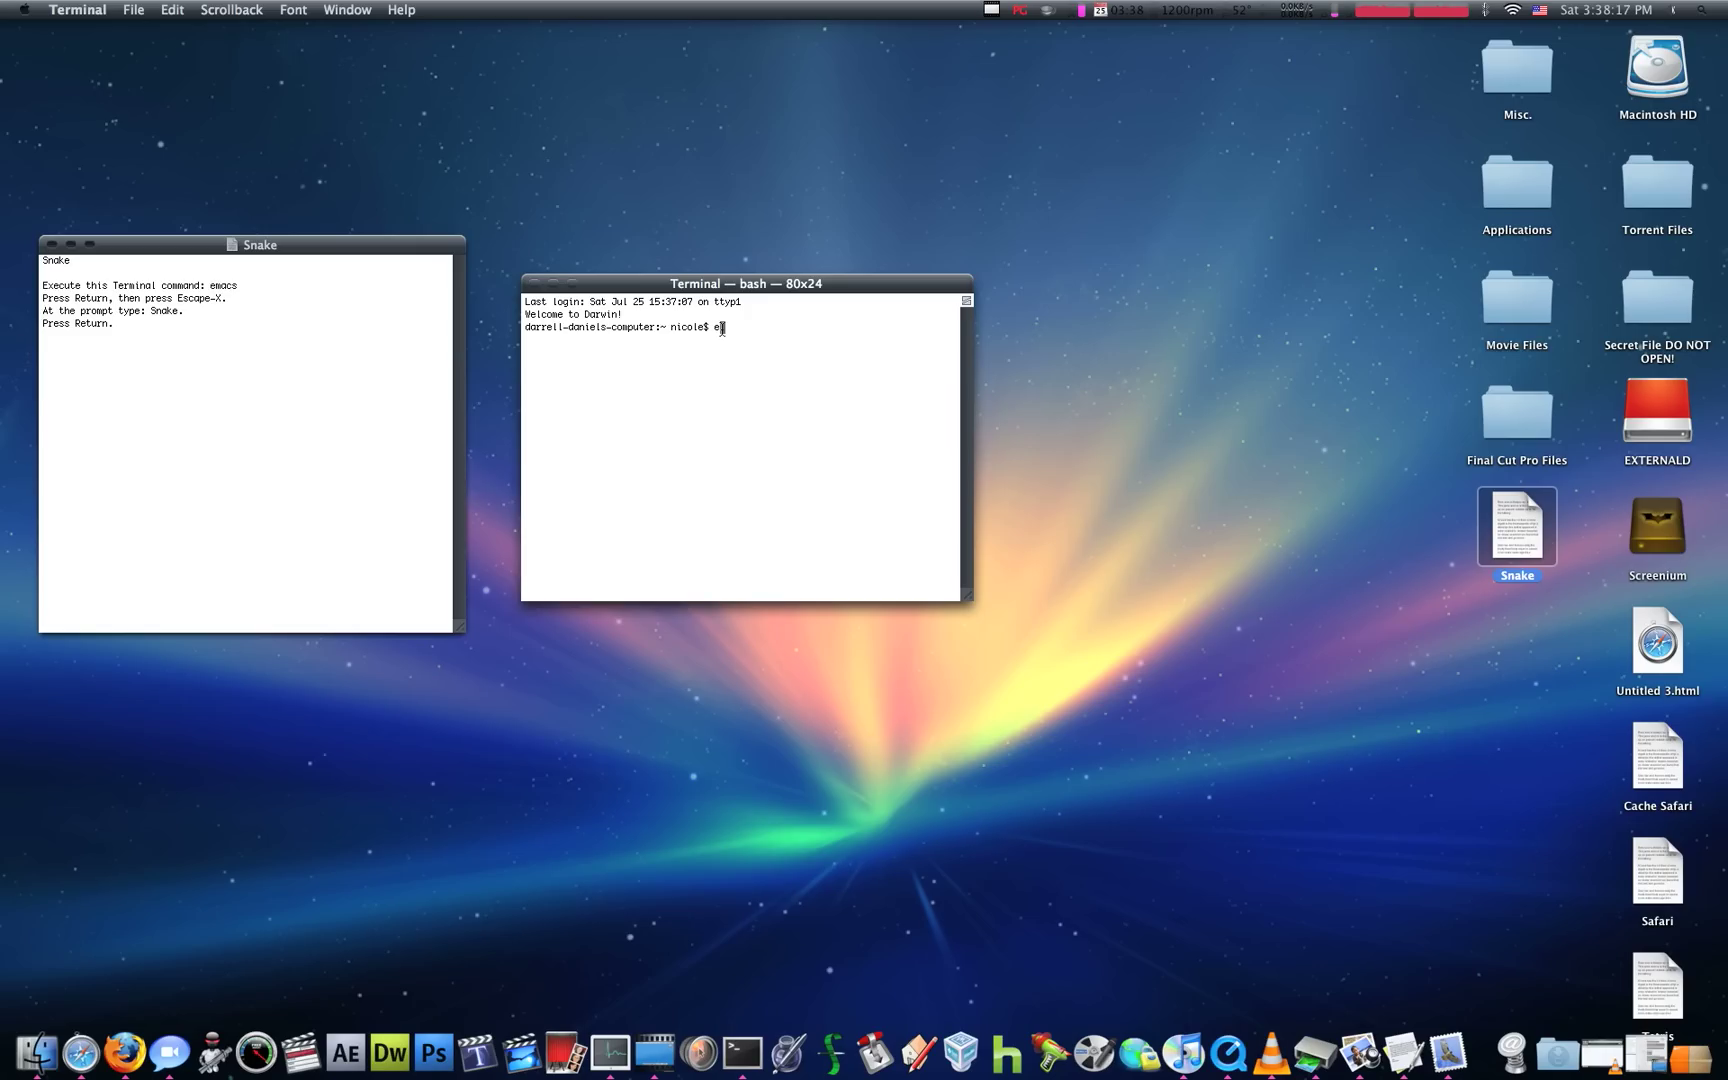
type("macs")
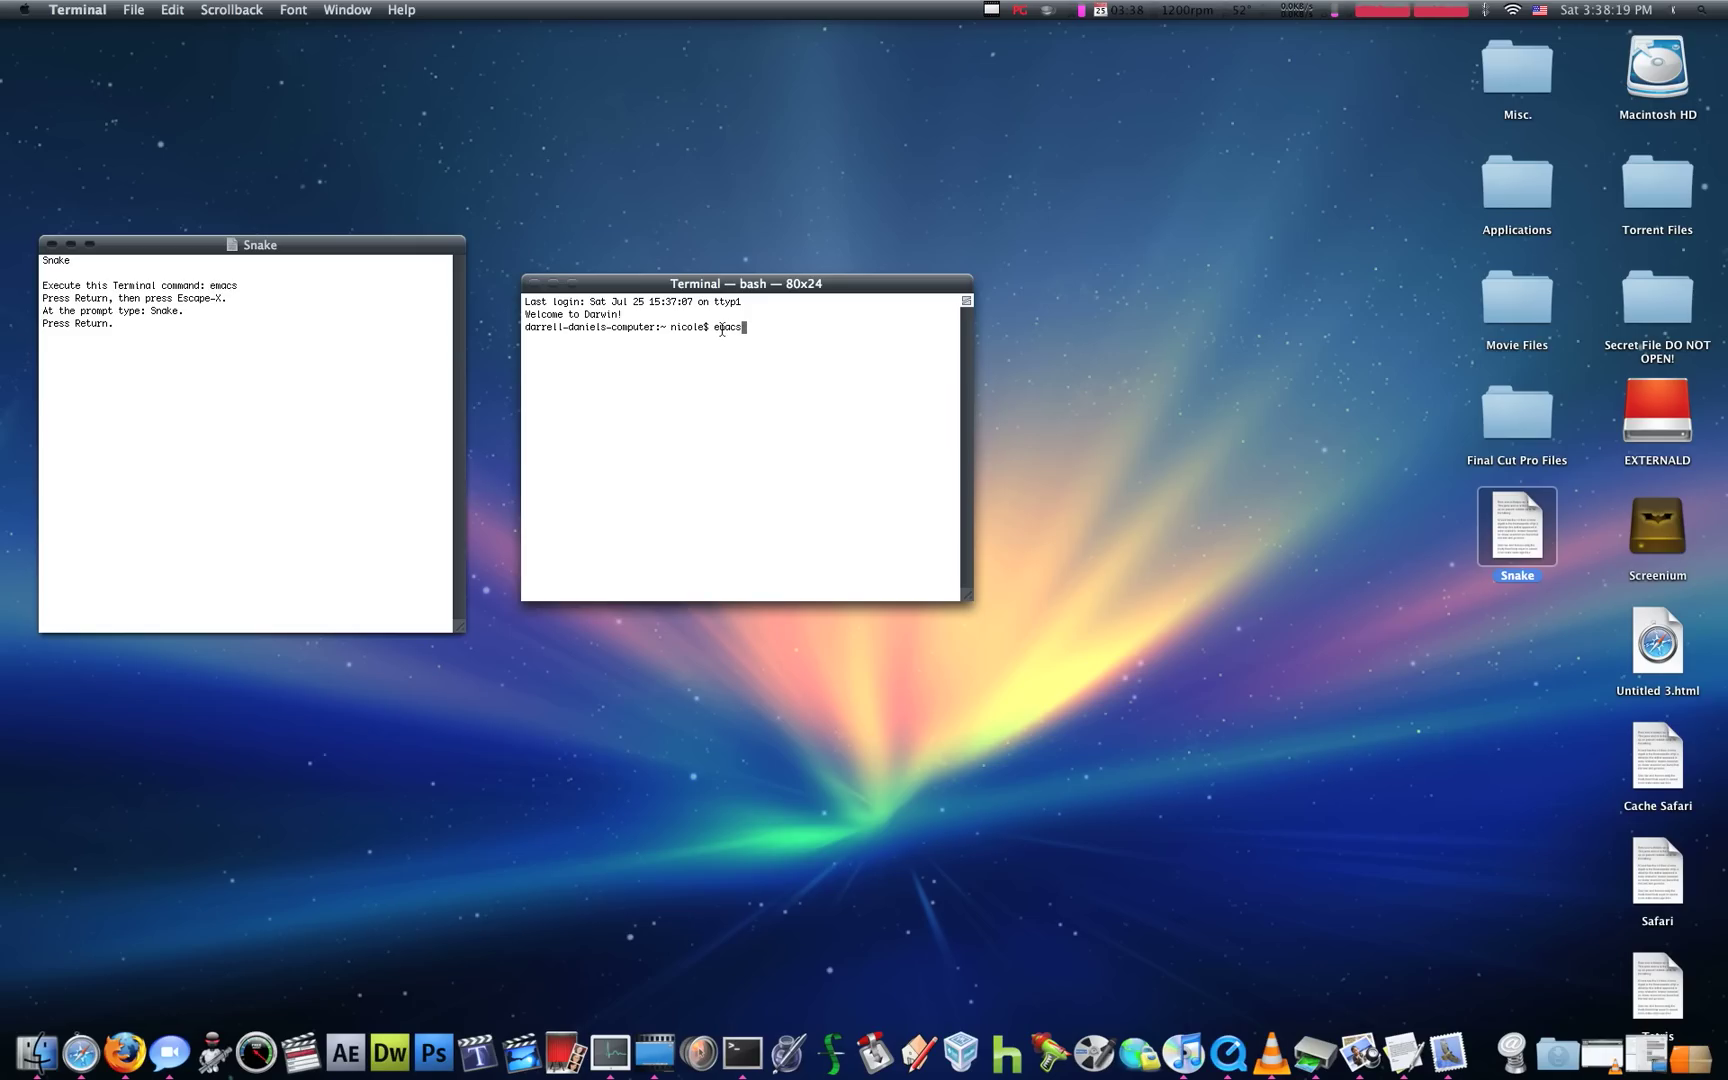
key("Return")
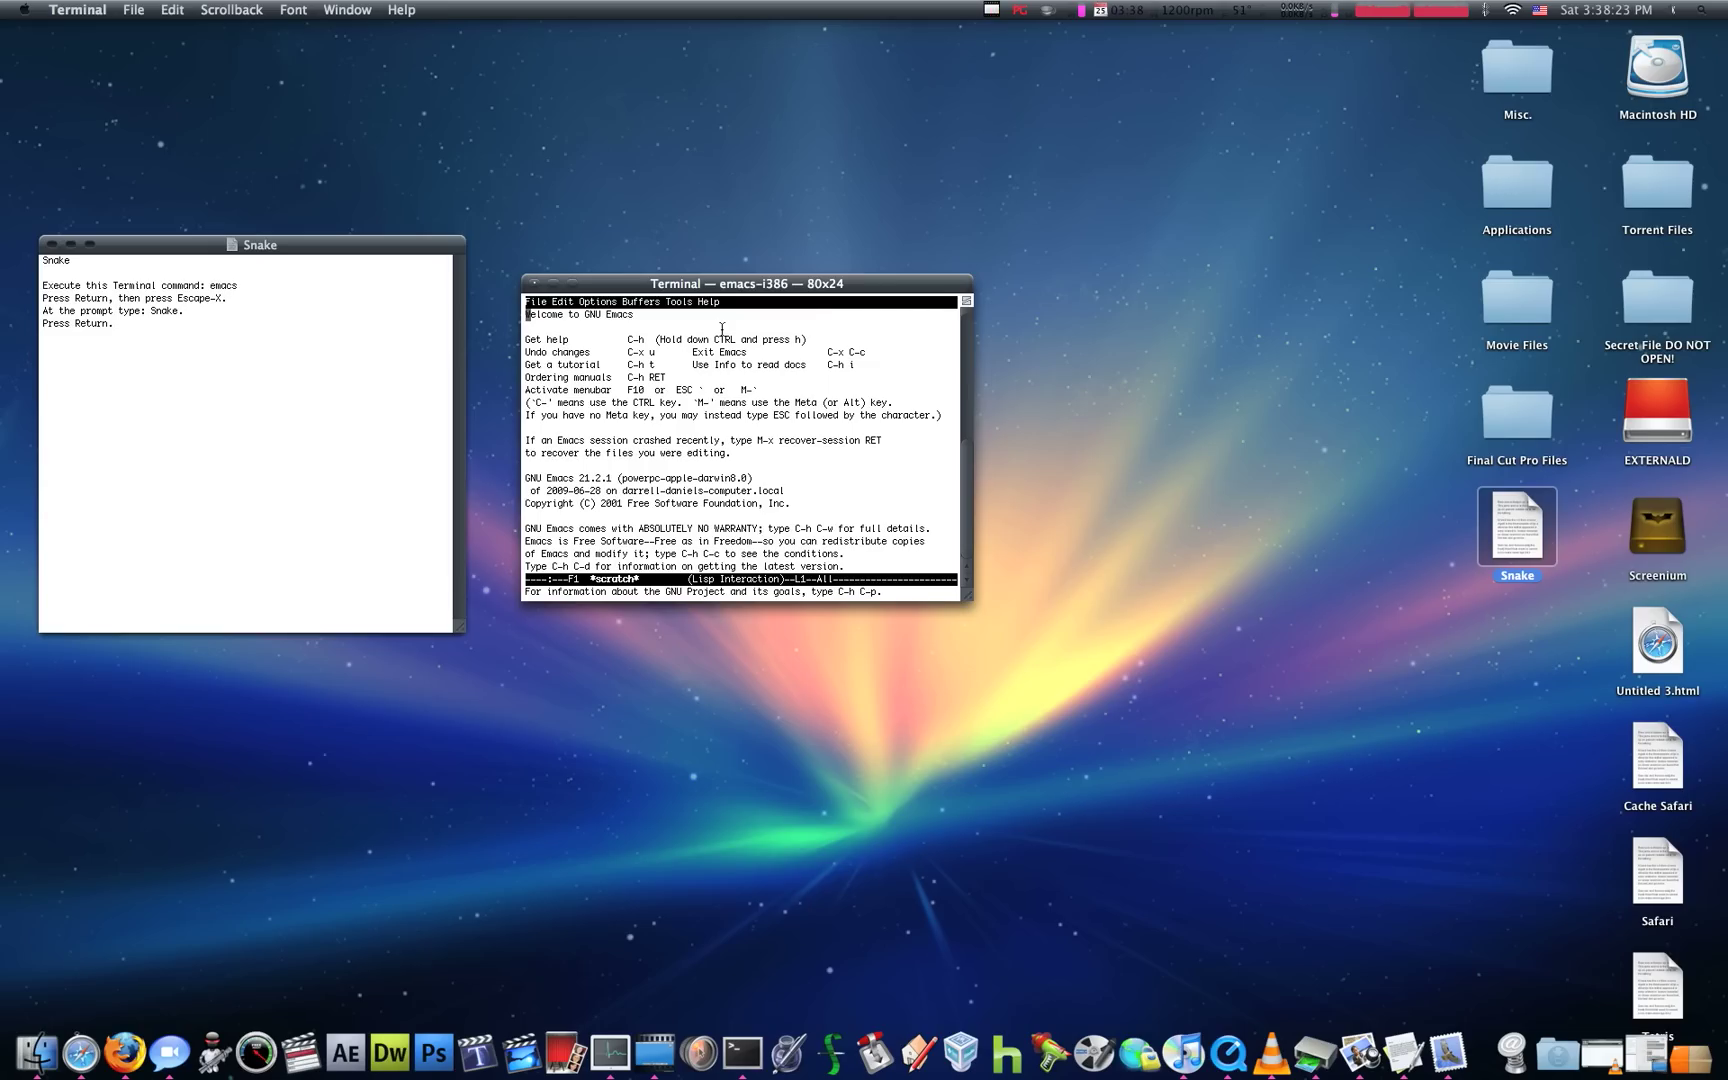
Launch the Snake game in emacs by entering the 'snake' command.
key("Escape")
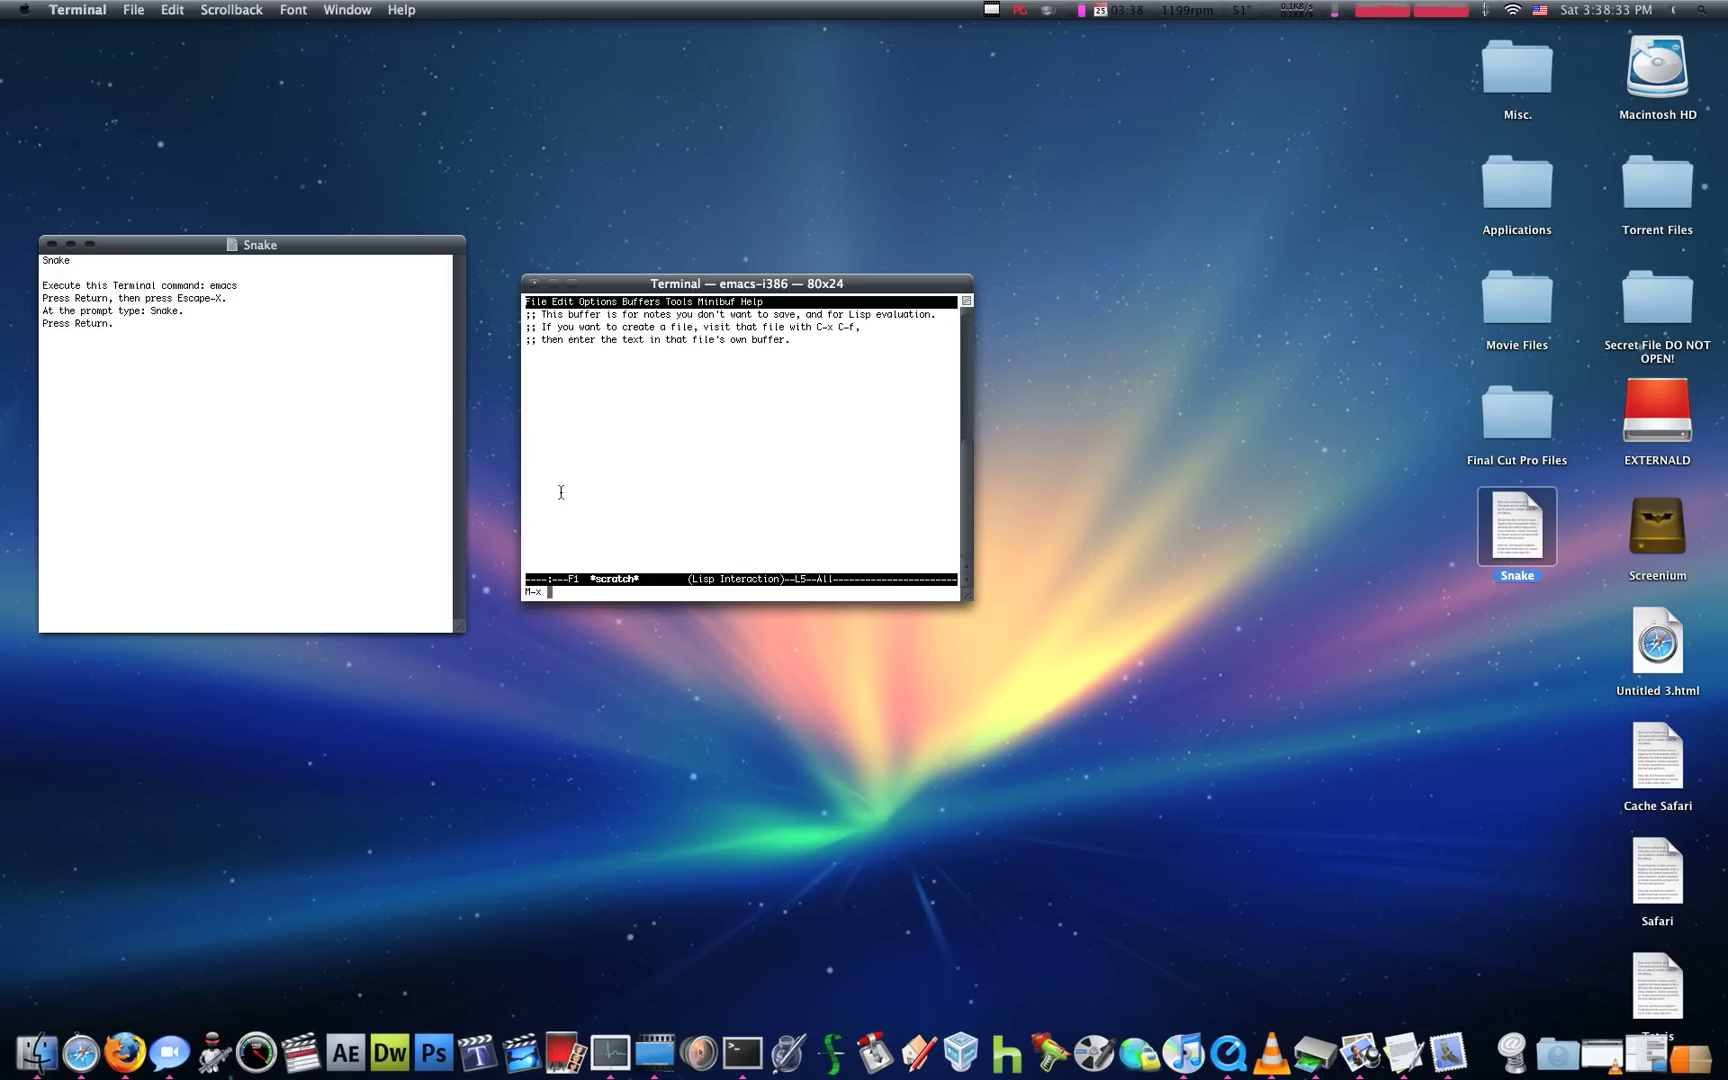
type("snake")
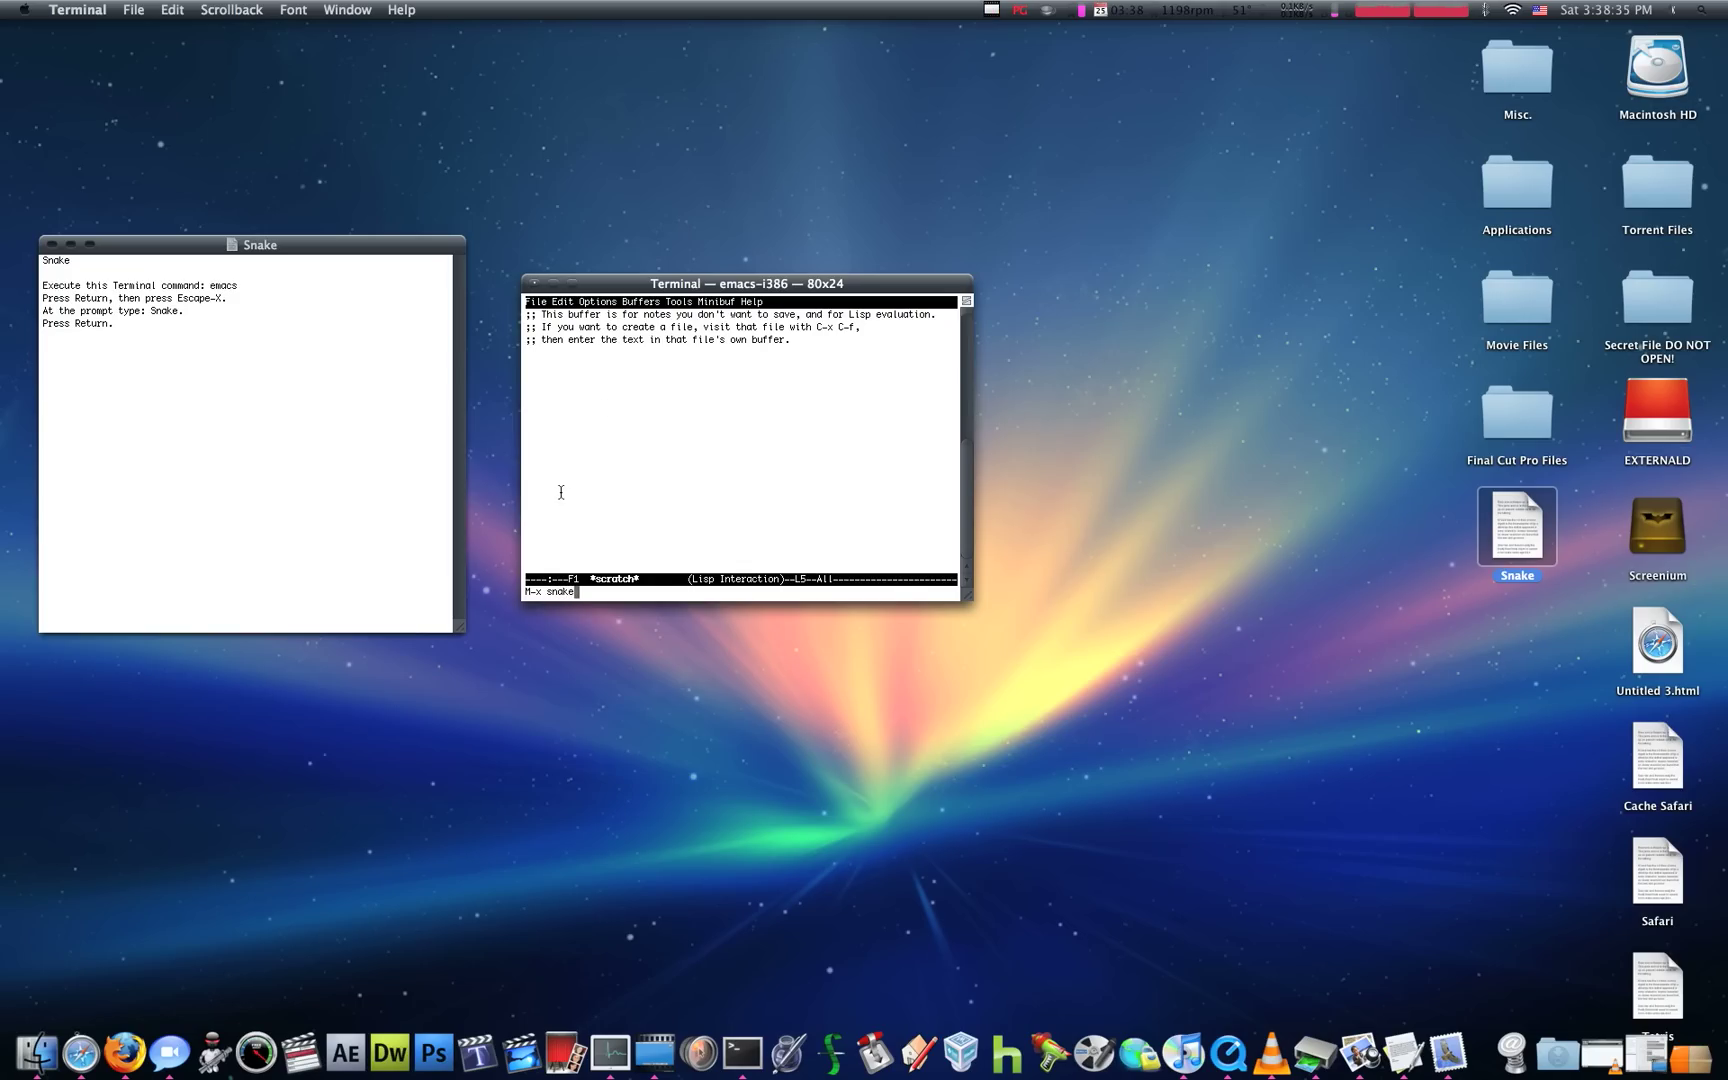
key("Return")
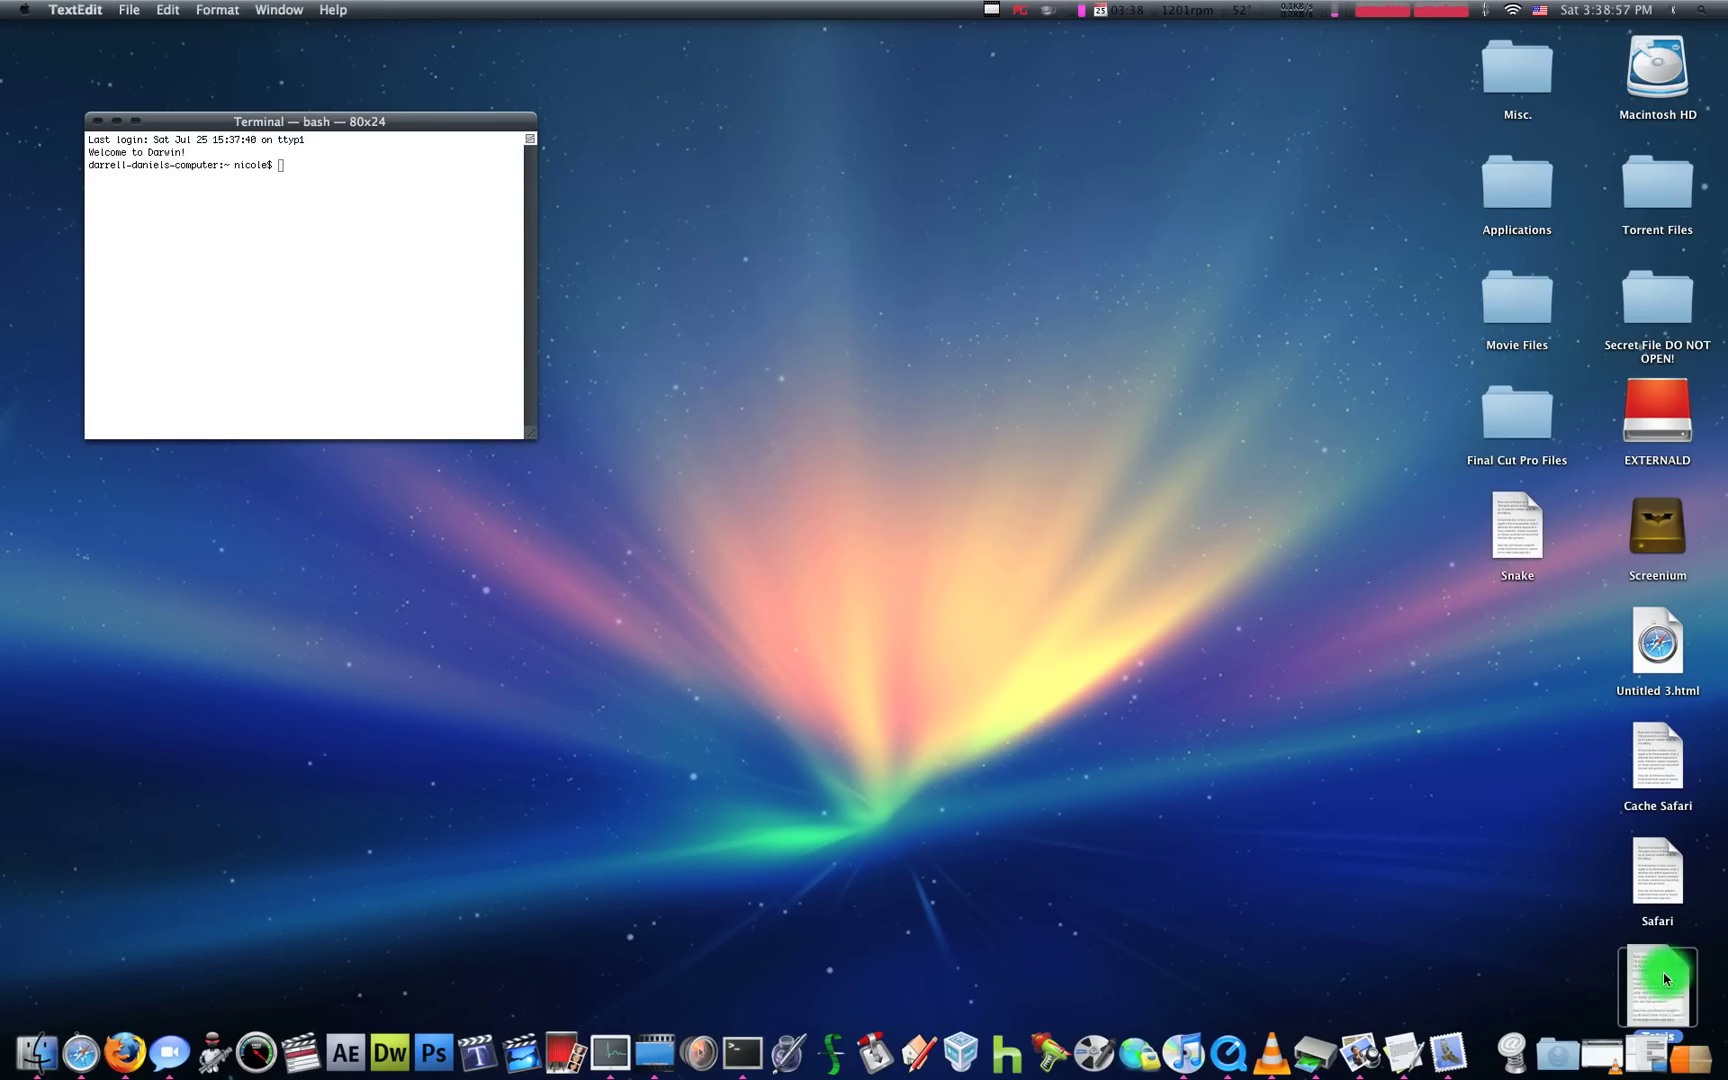
Open the Tetris instructions note and run emacs in the Terminal window.
double_click(1657, 985)
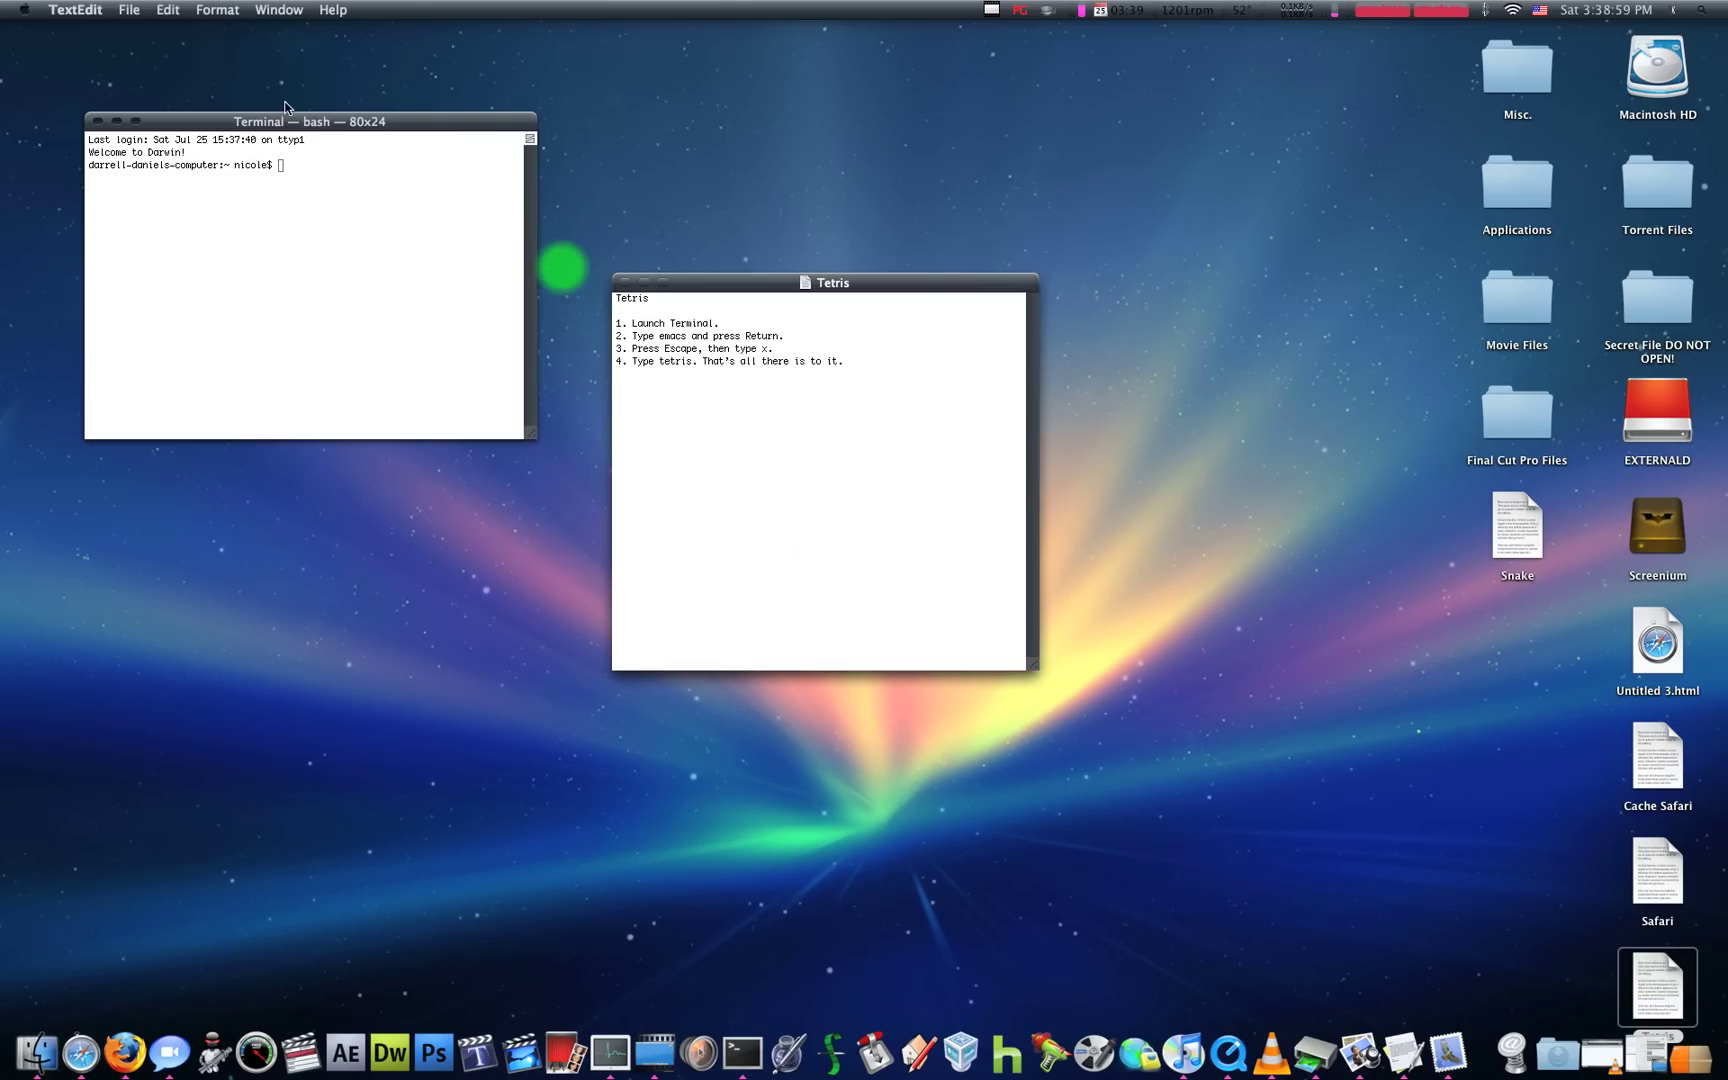
left_click(300, 121)
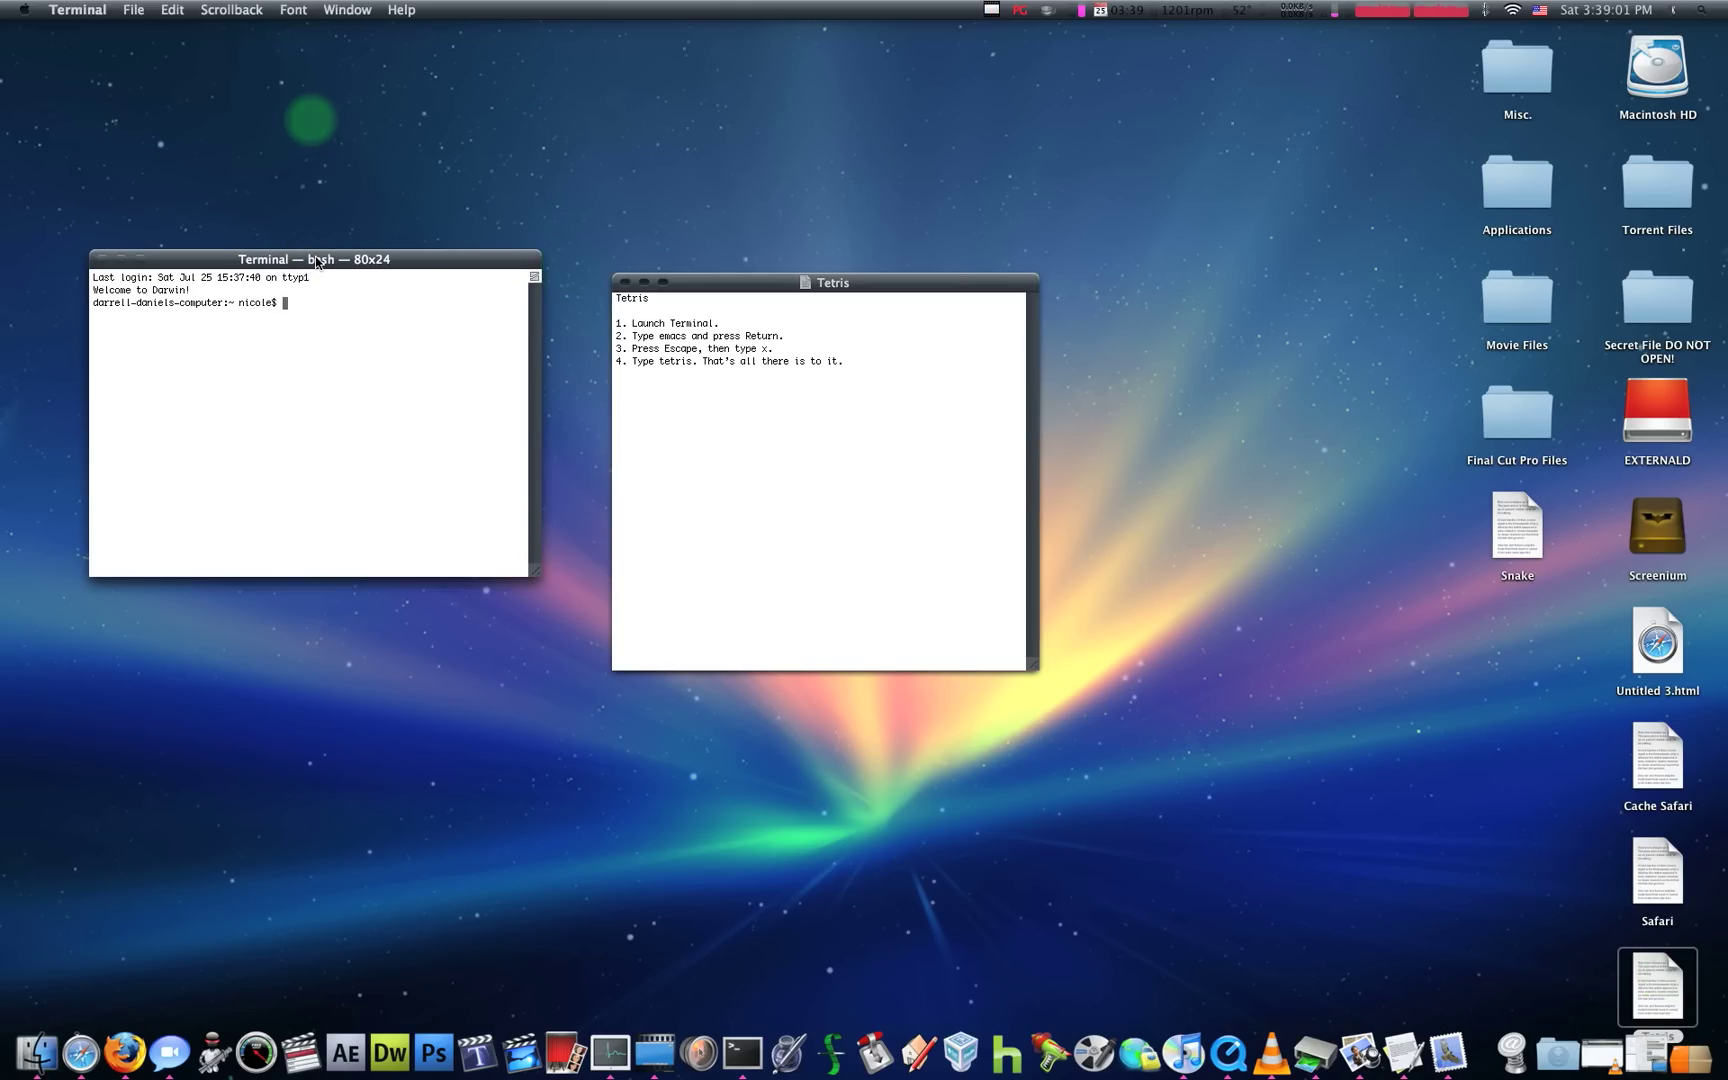
type("emacs")
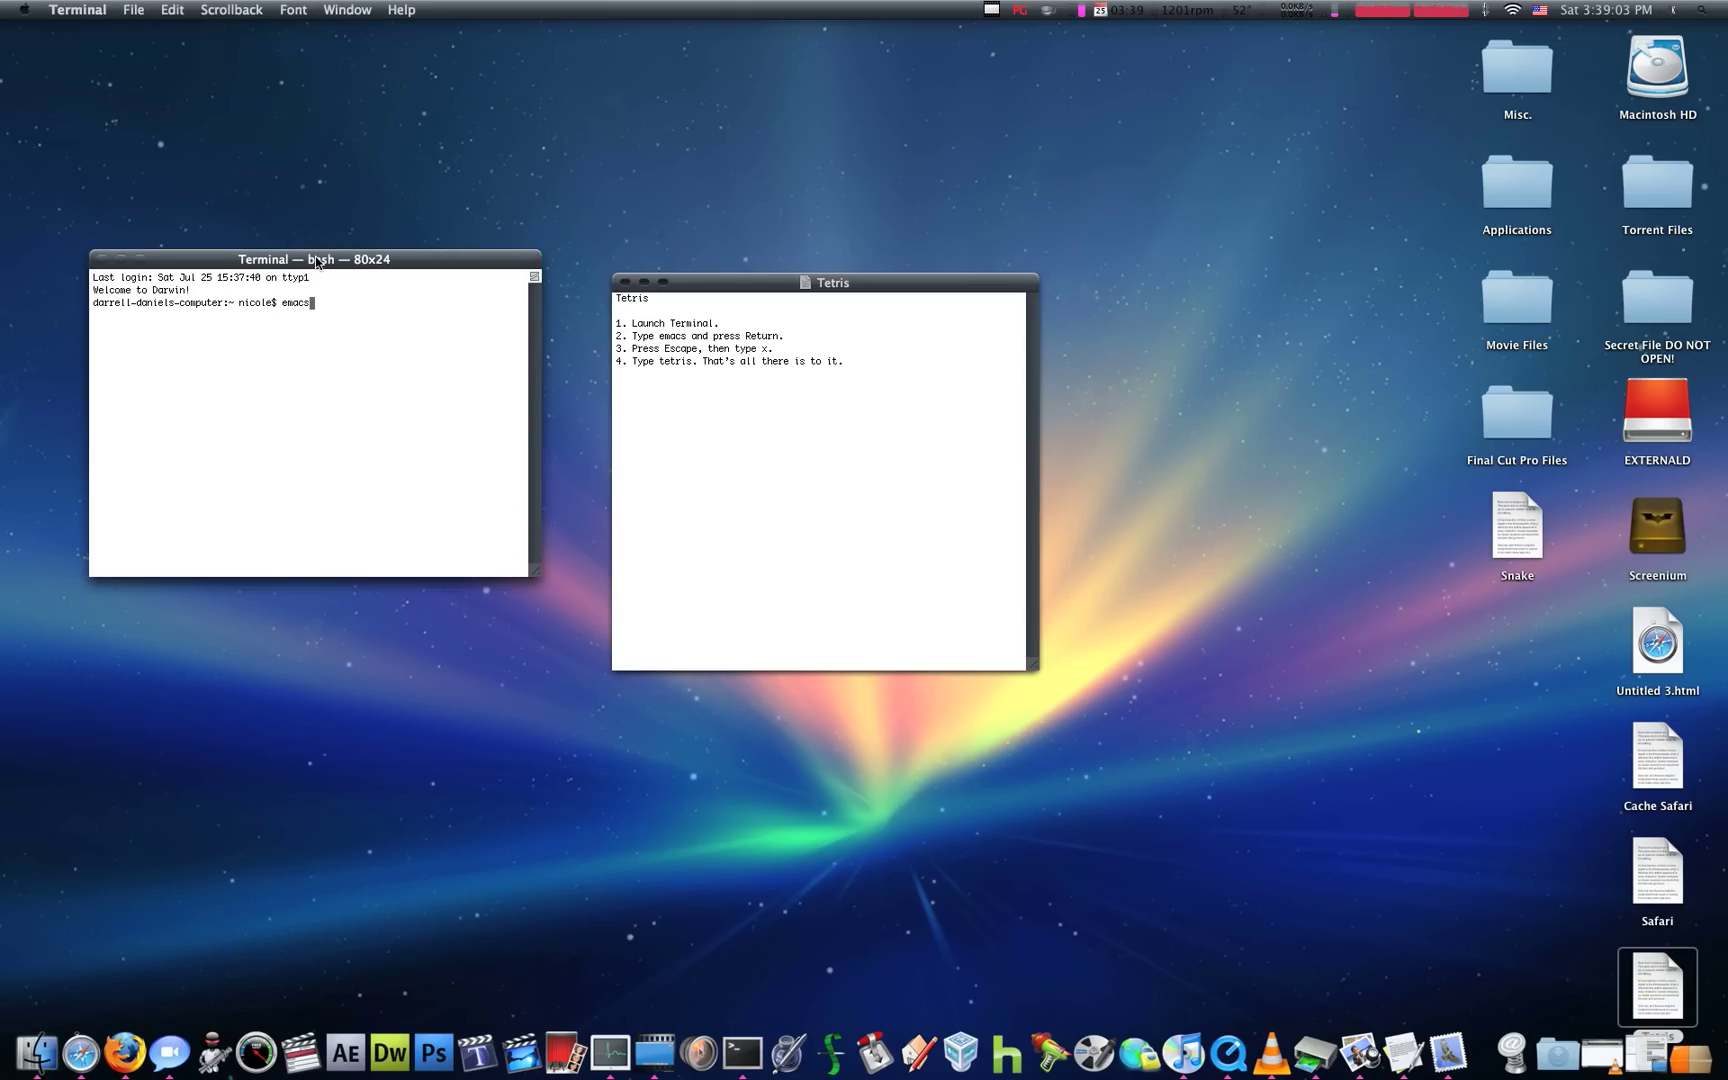
key("Return")
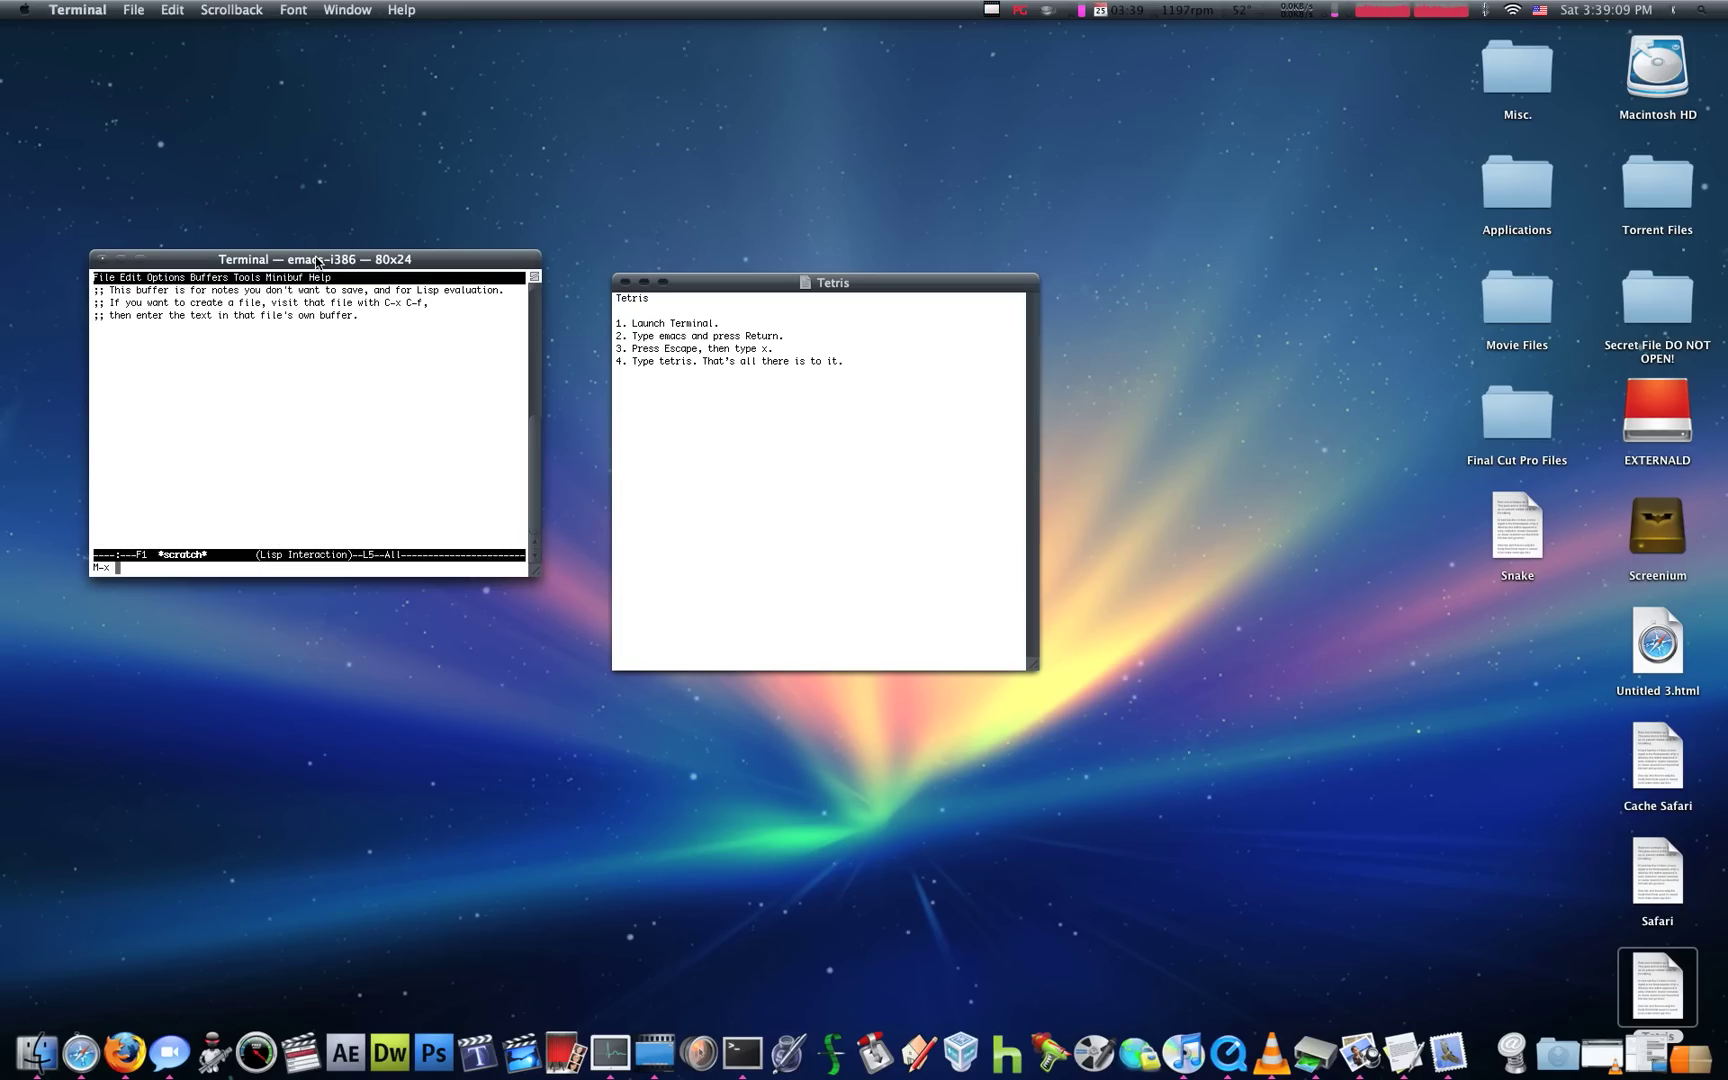
Launch the Tetris game from the emacs command prompt.
type("t")
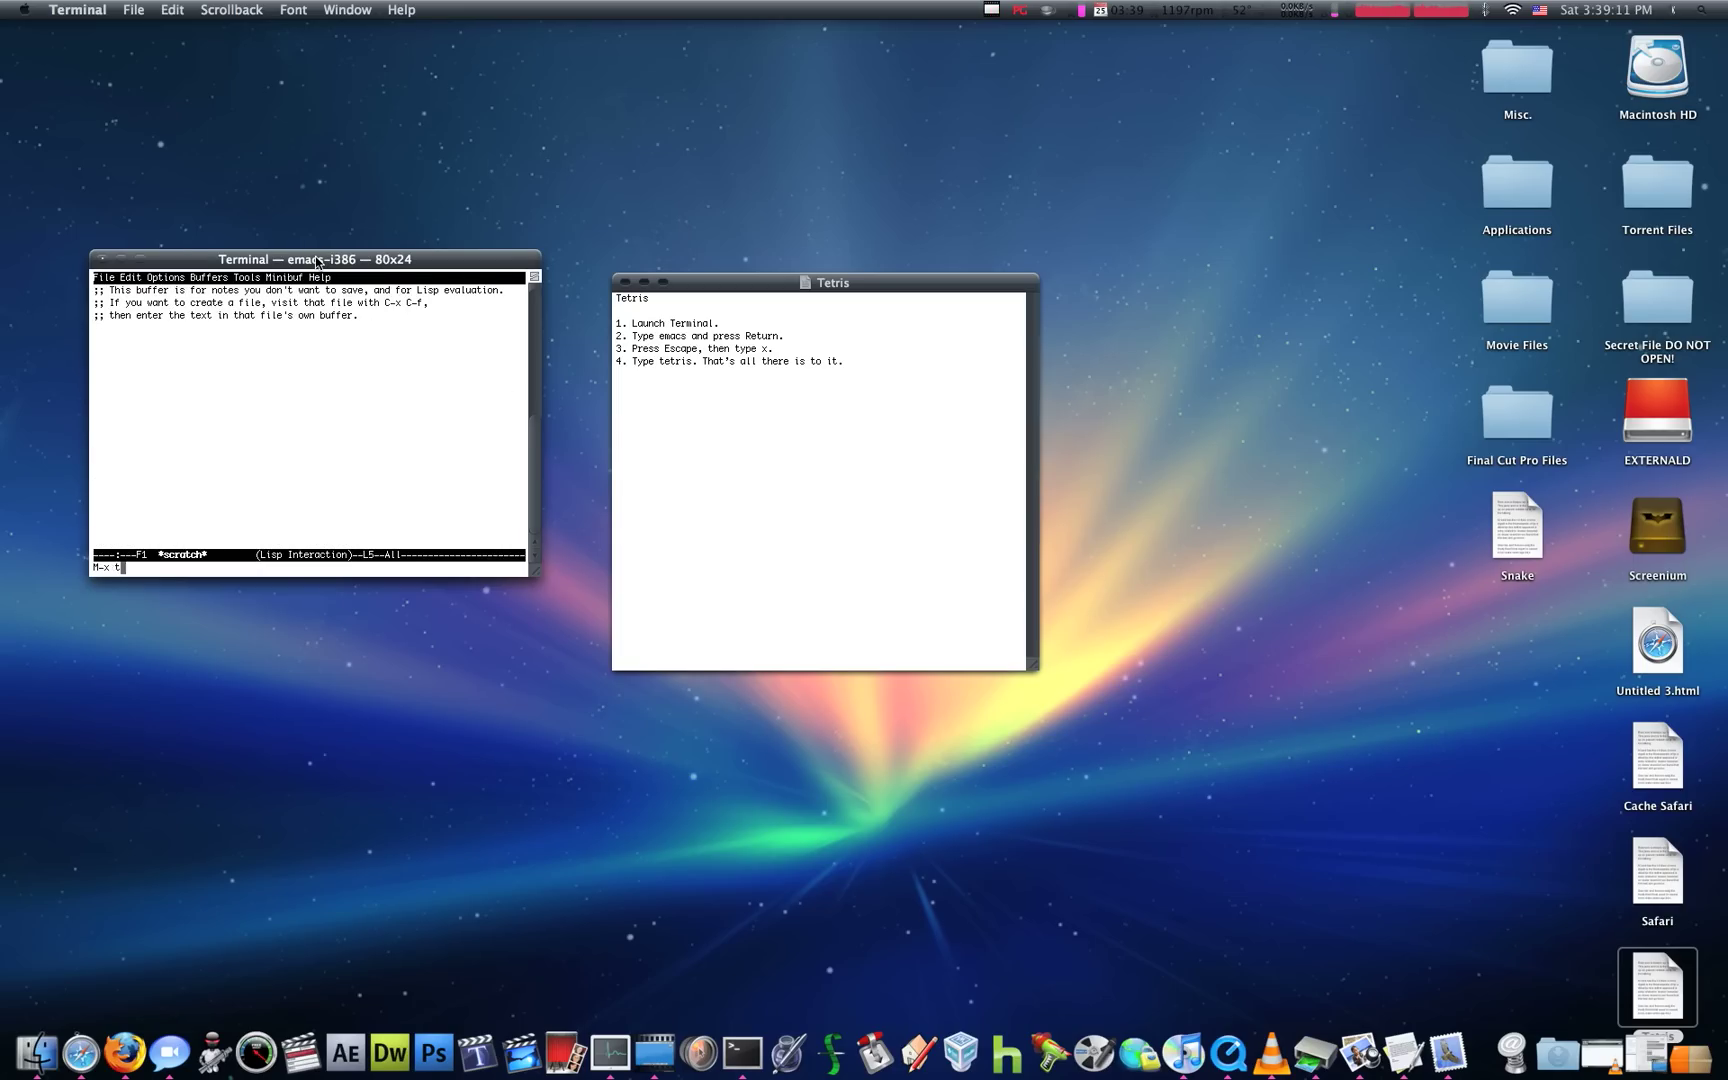
type("etri")
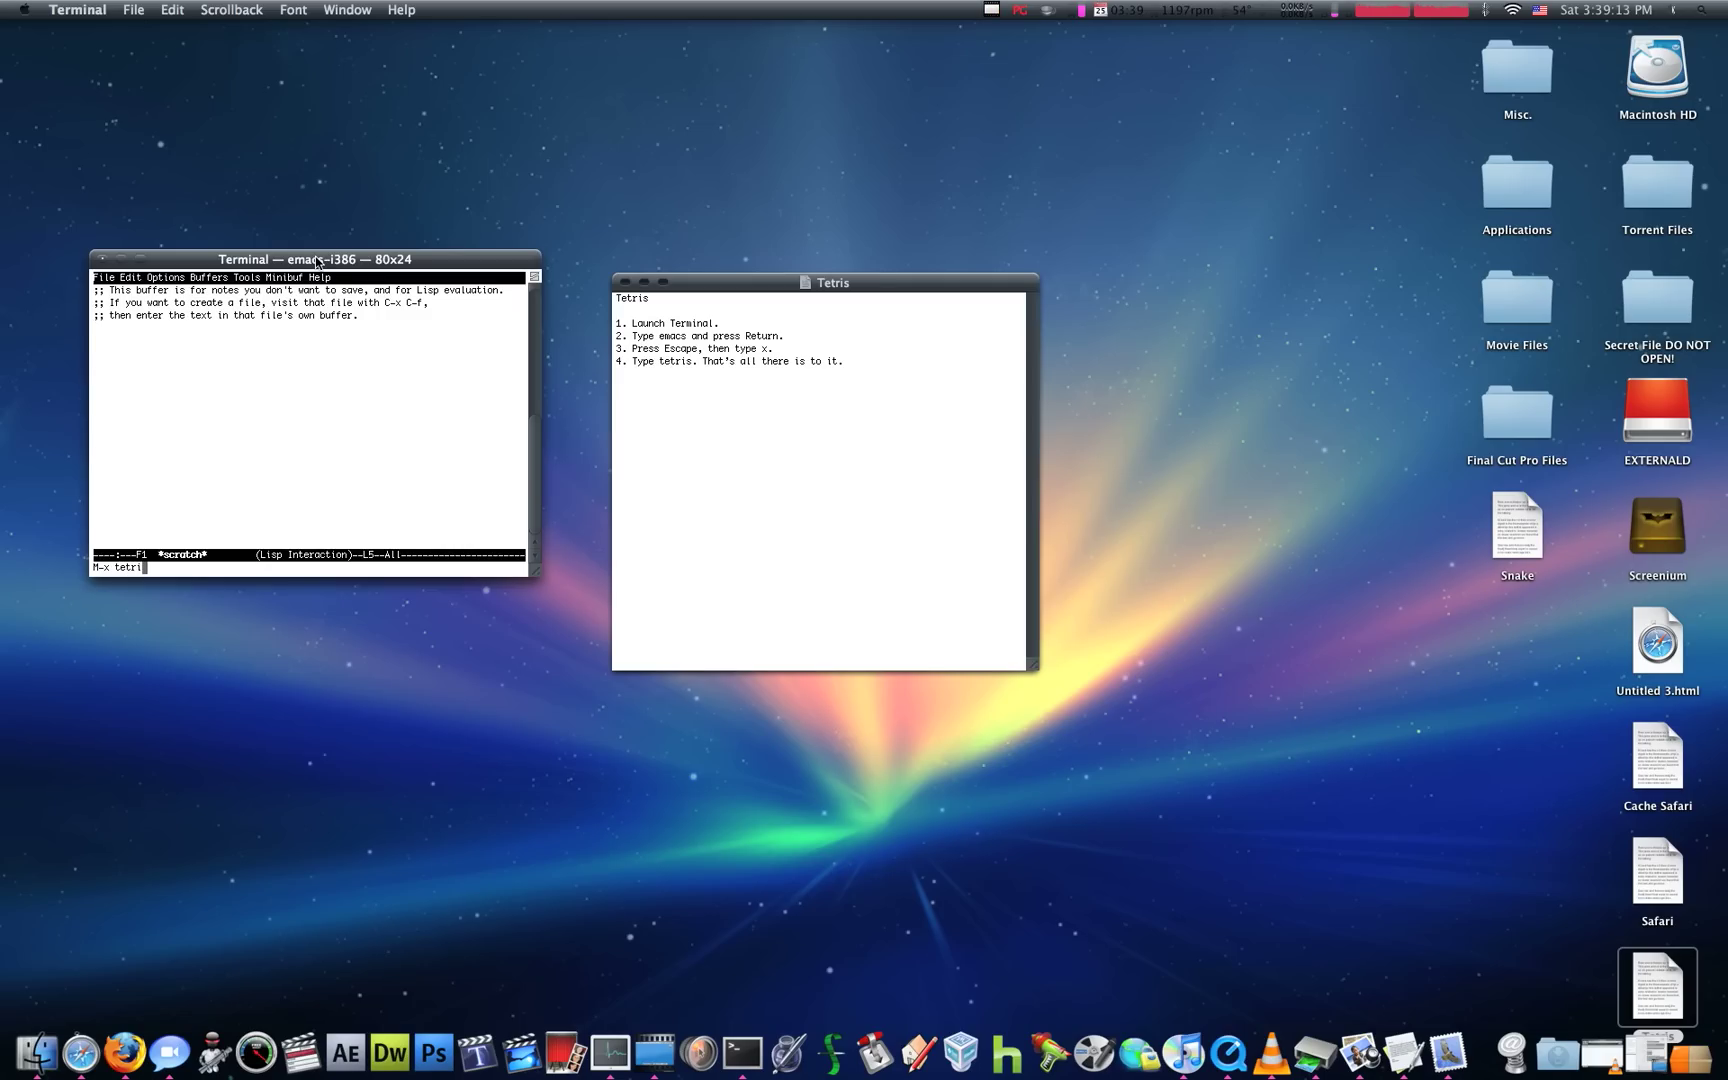
key("Return")
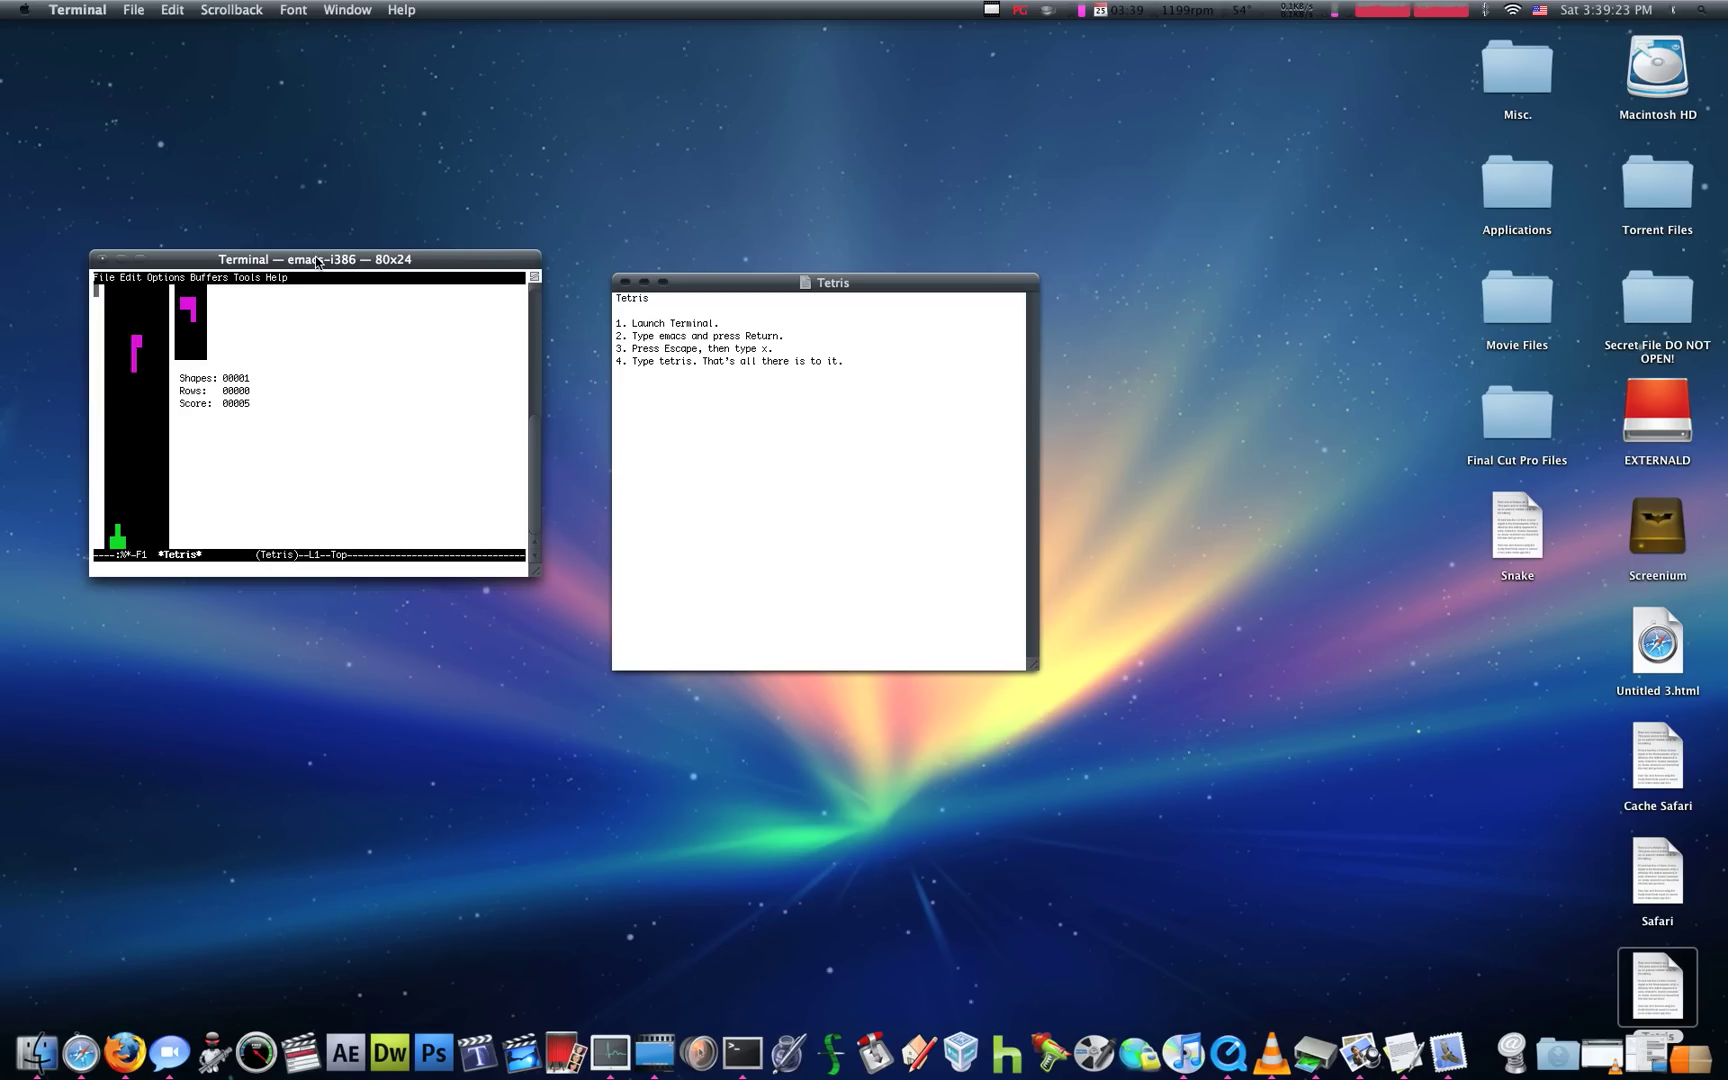
Close the Tetris Terminal window, confirming termination of the running emacs processes.
left_click(103, 255)
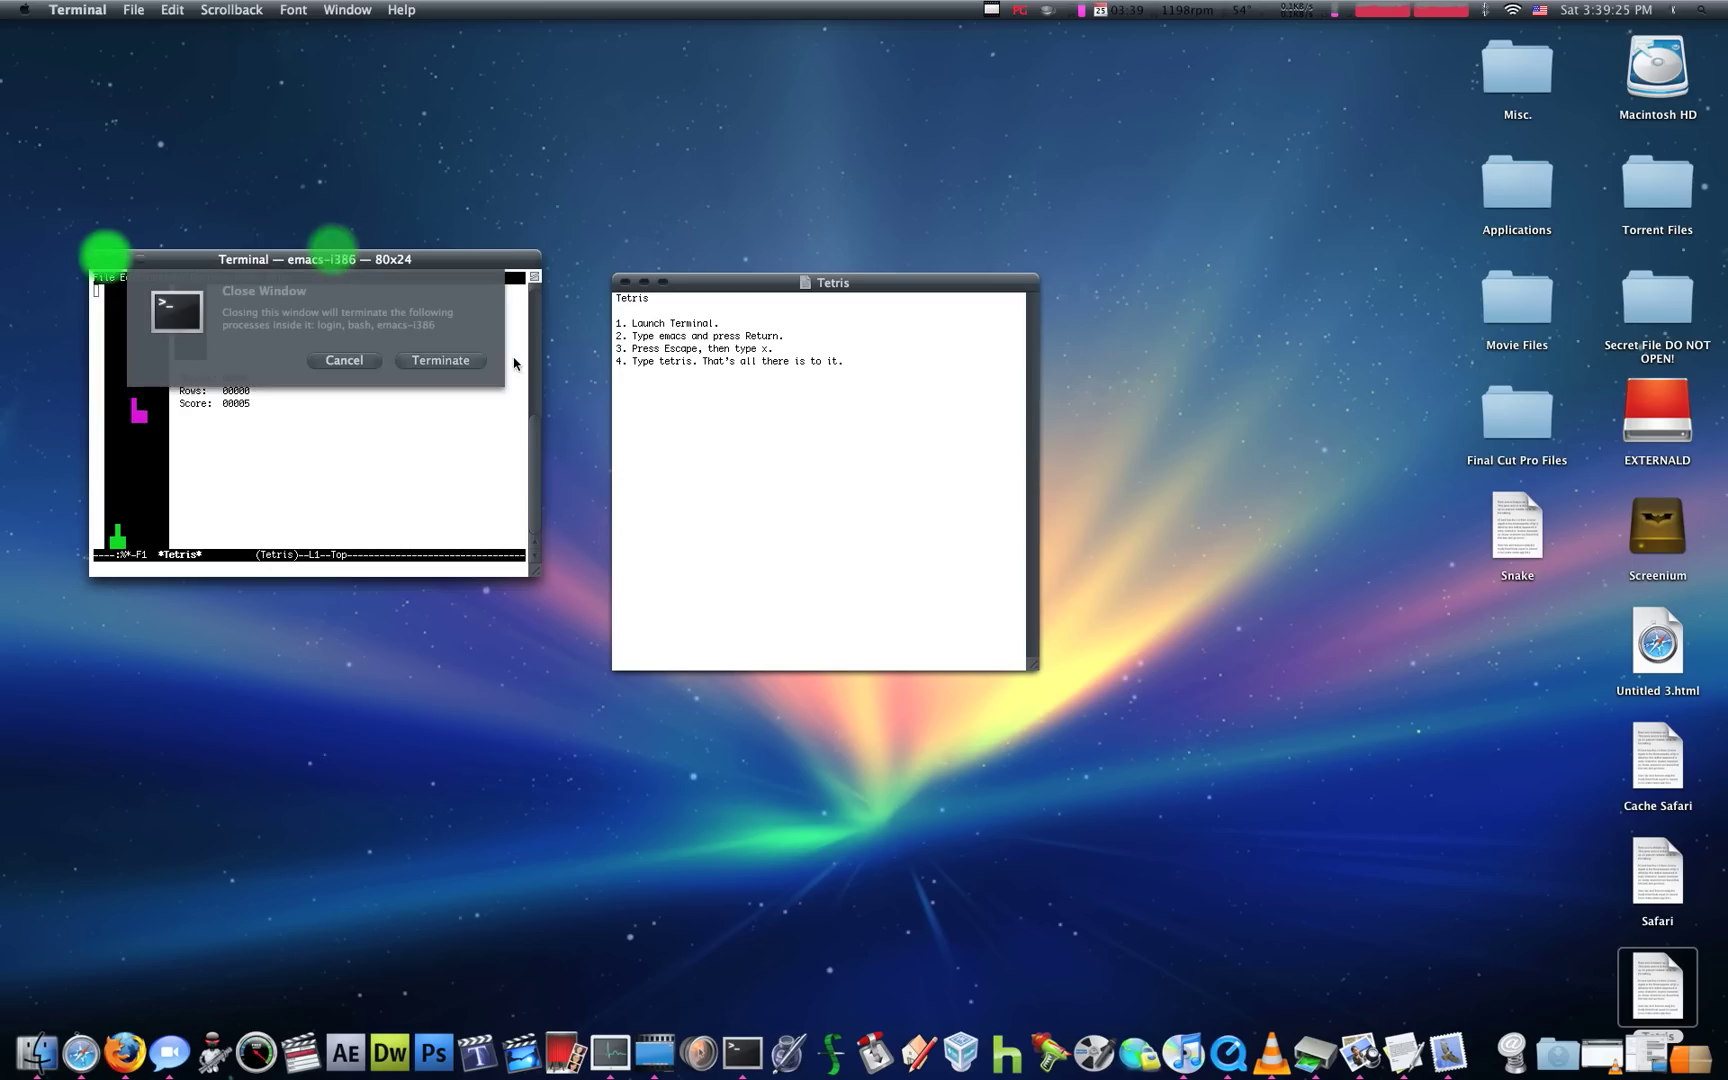
left_click(440, 360)
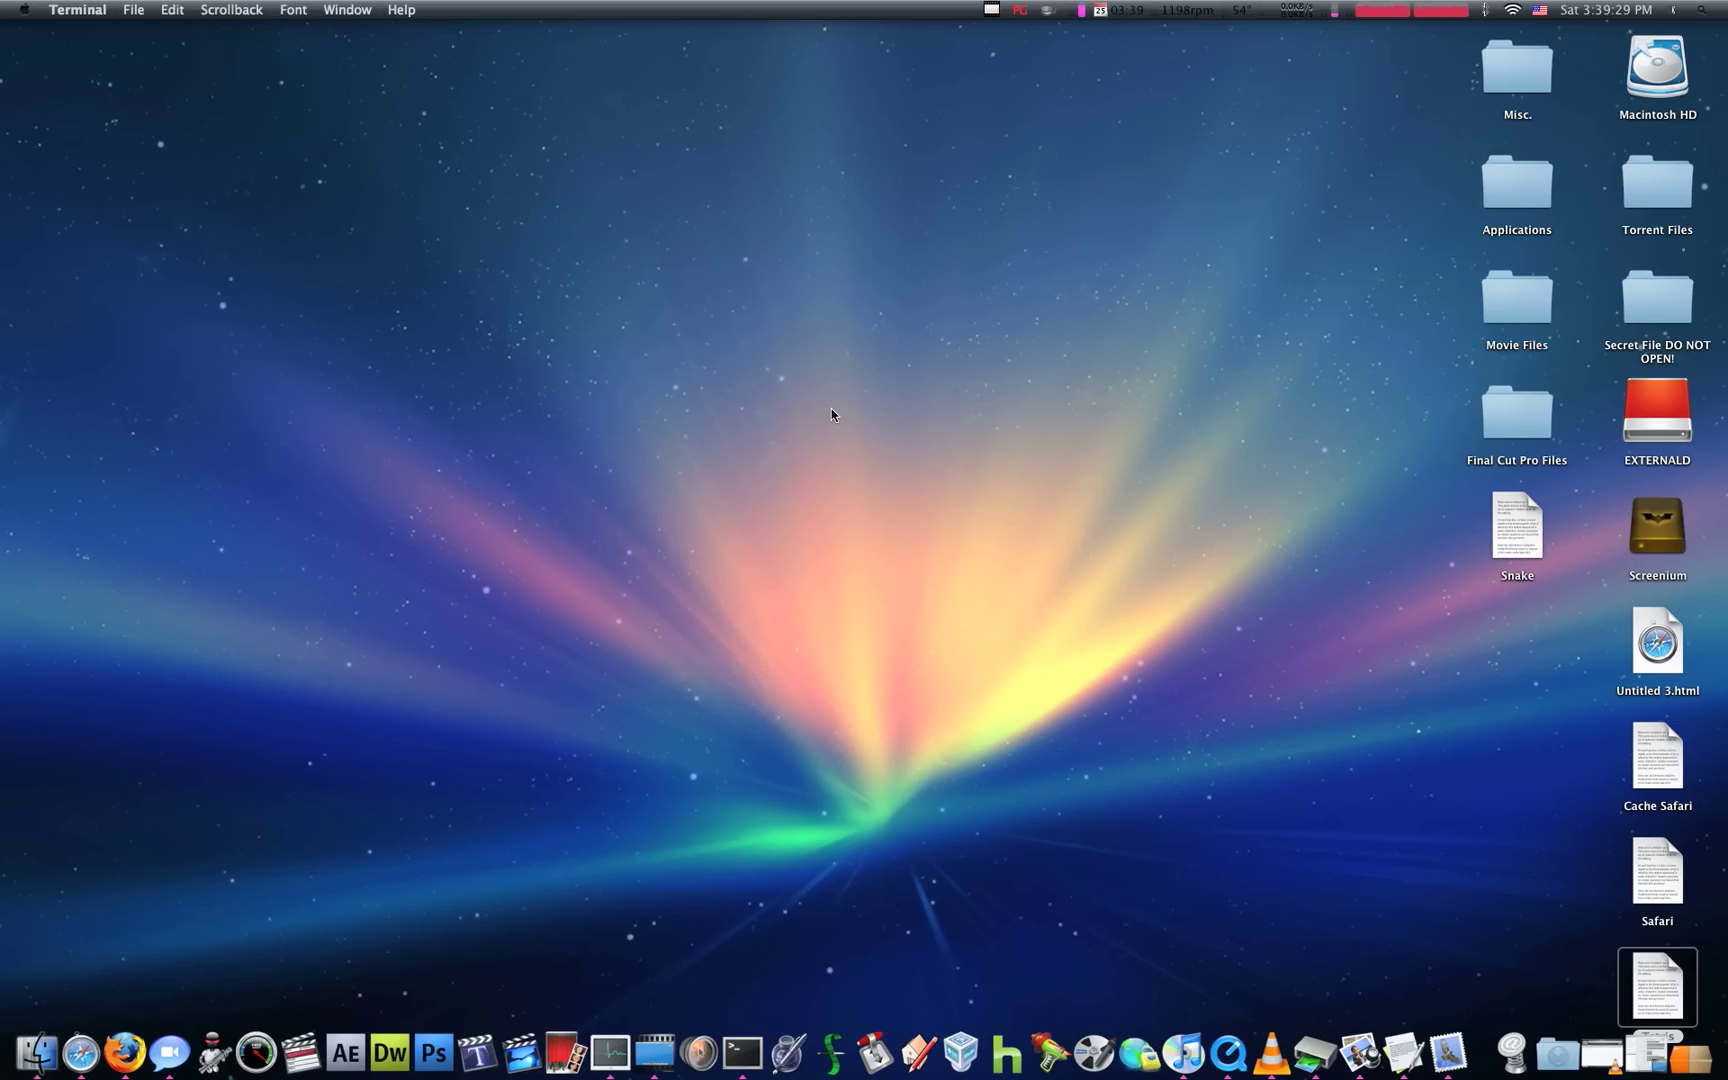
mouse_move(934, 444)
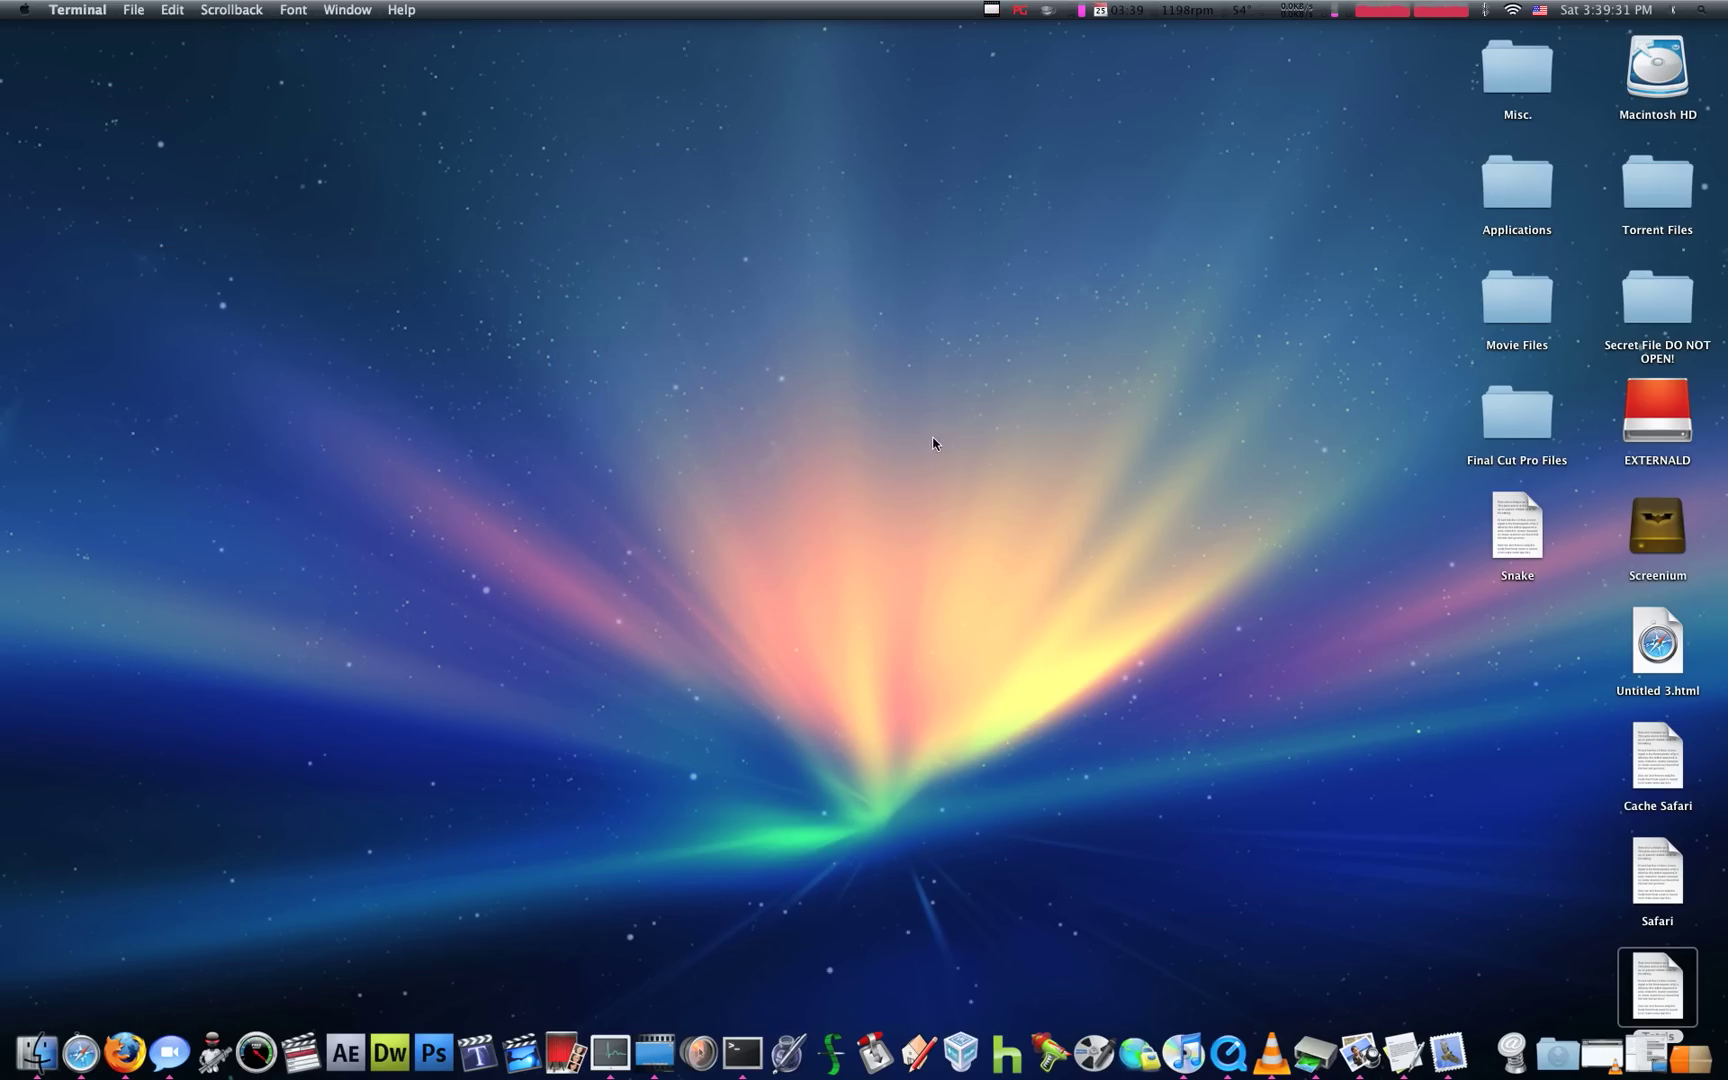
double_click(1657, 871)
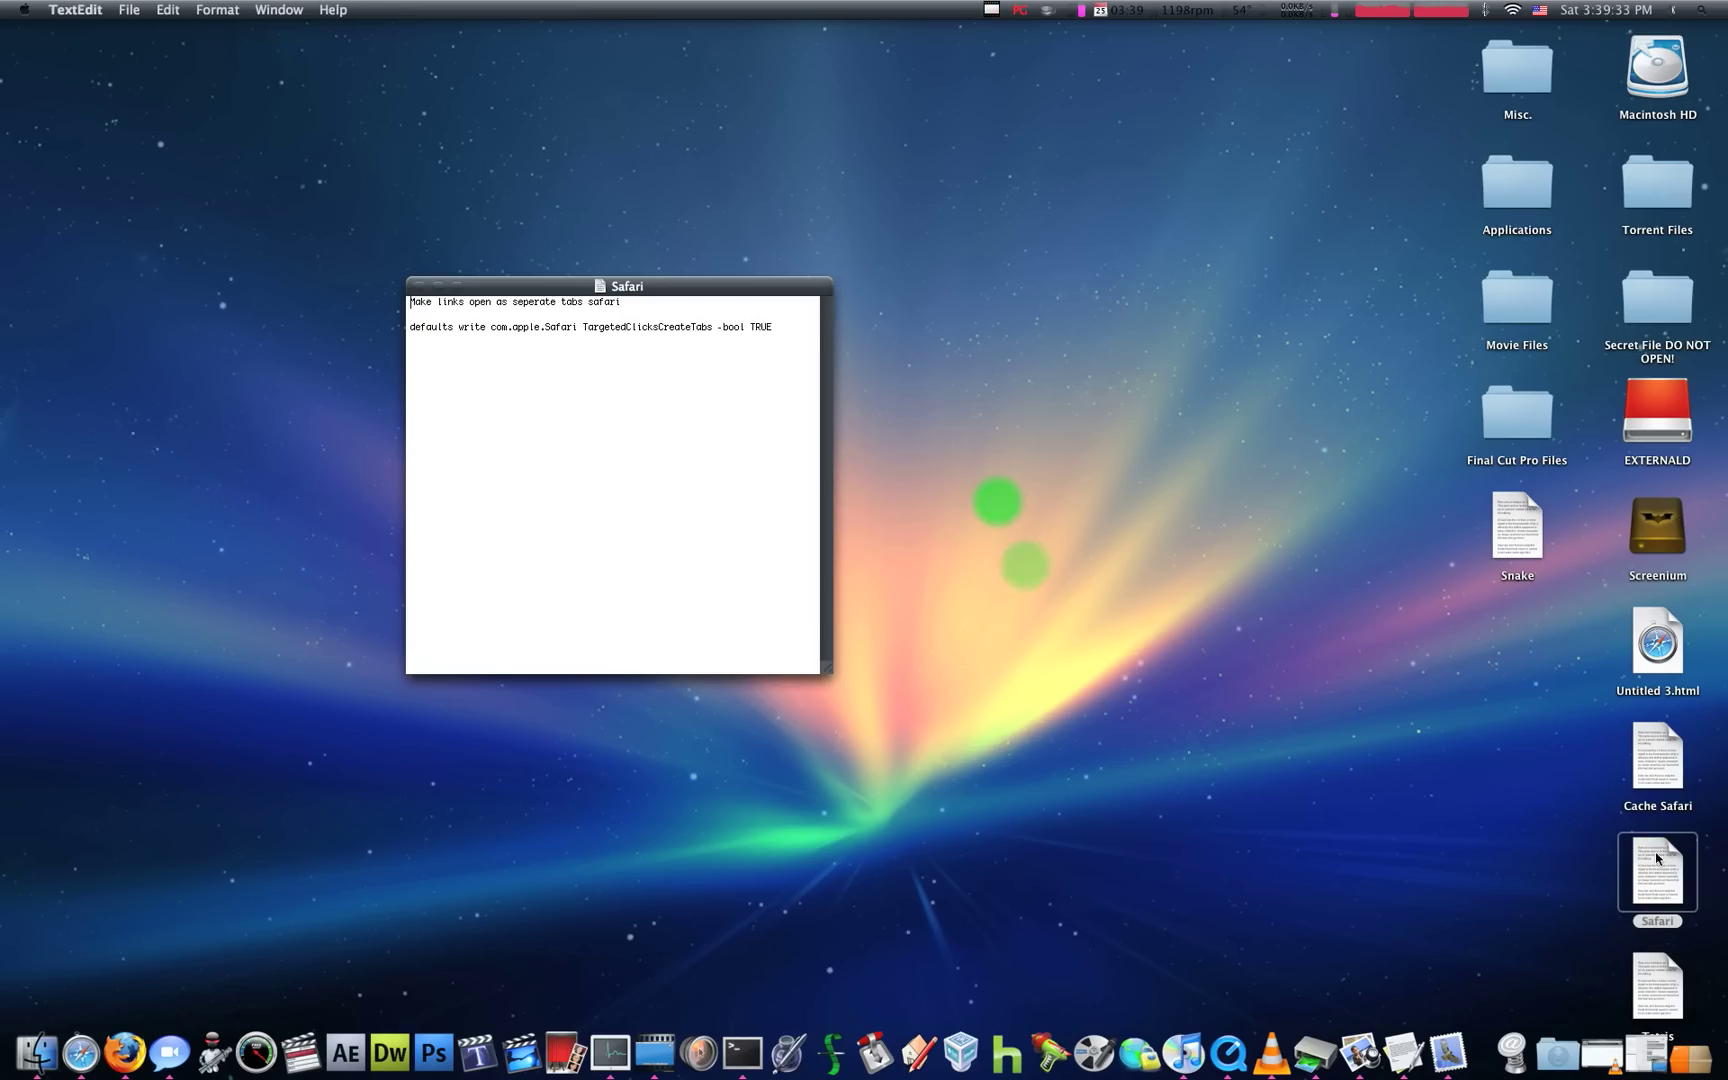
left_click_drag(625, 285, 663, 313)
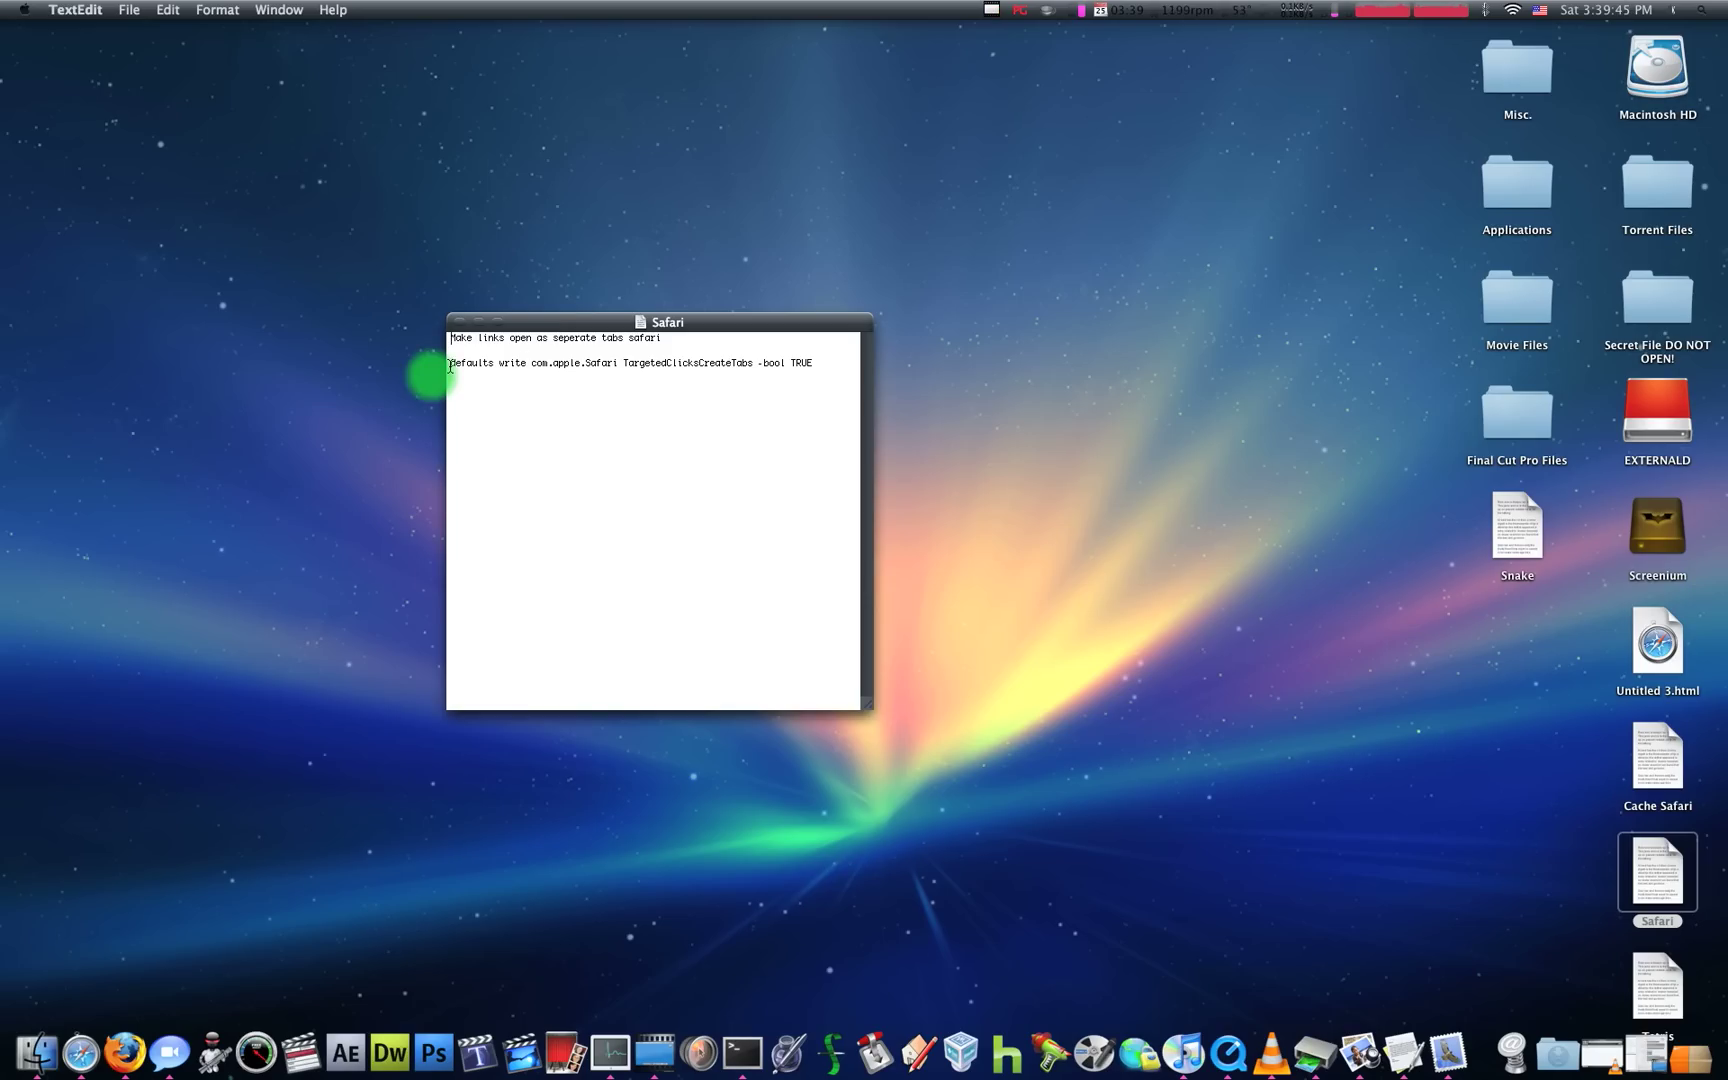
triple_click(628, 362)
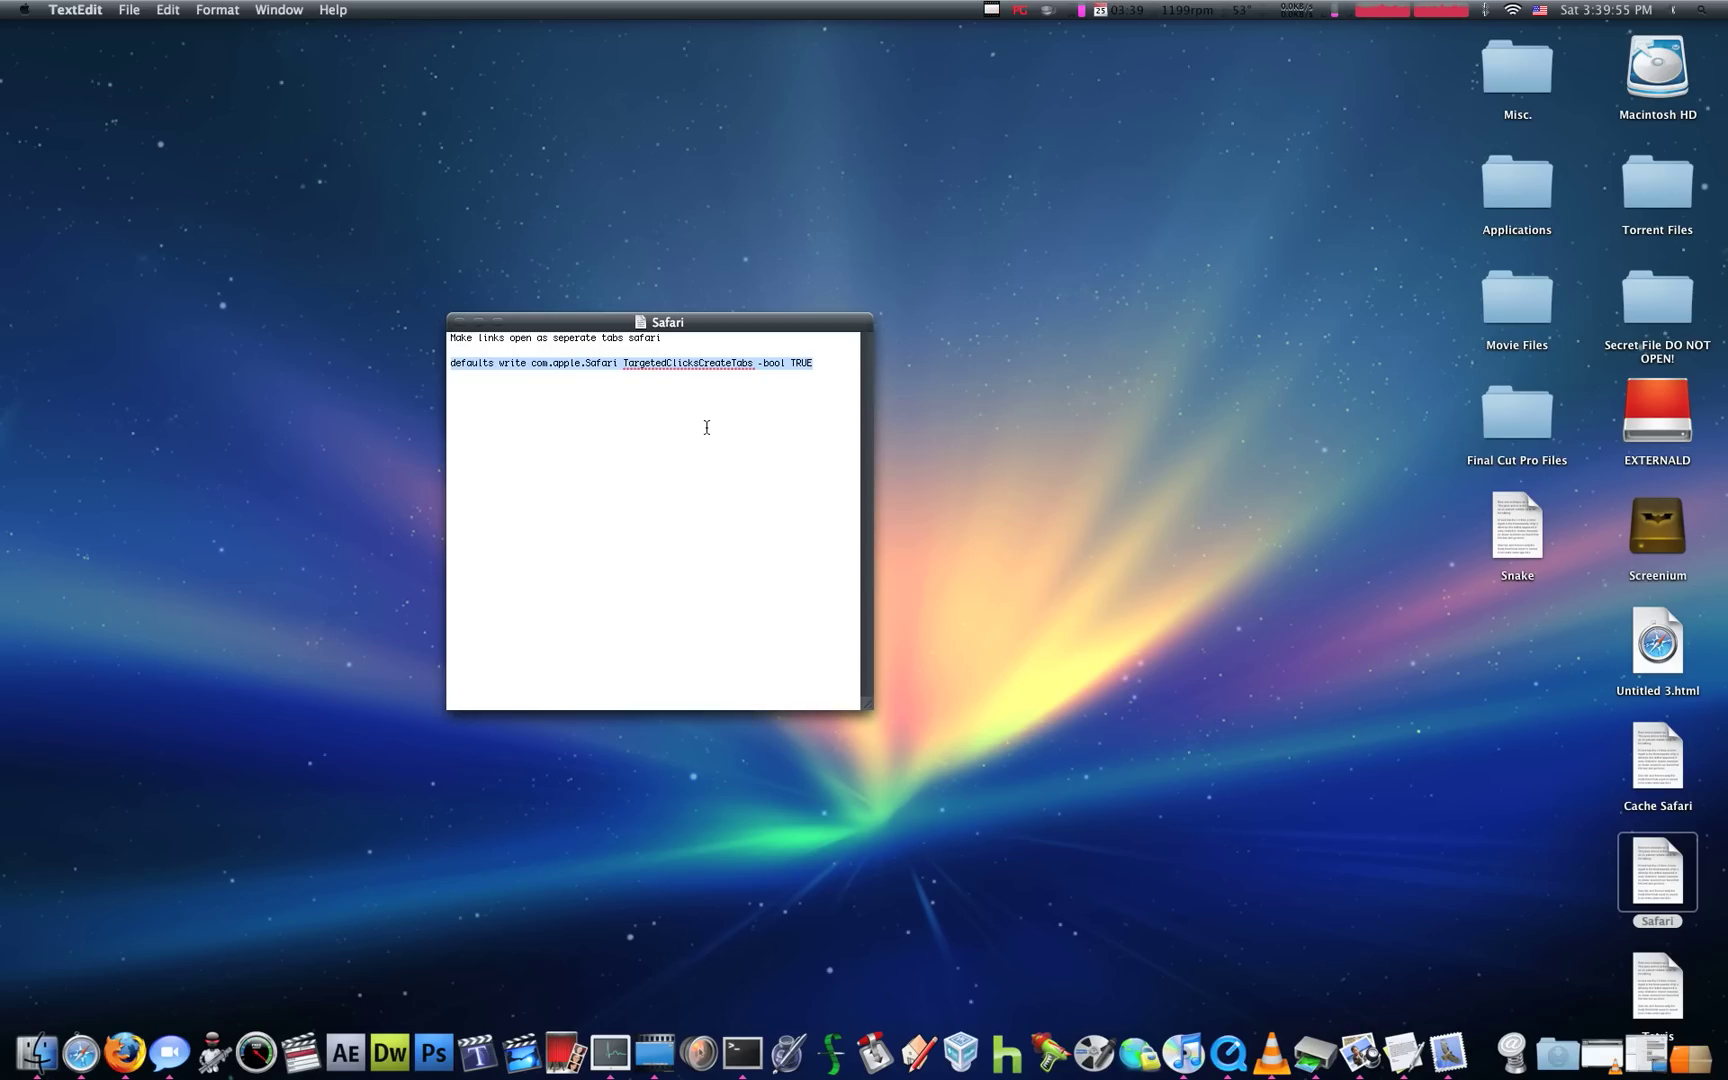
left_click(705, 427)
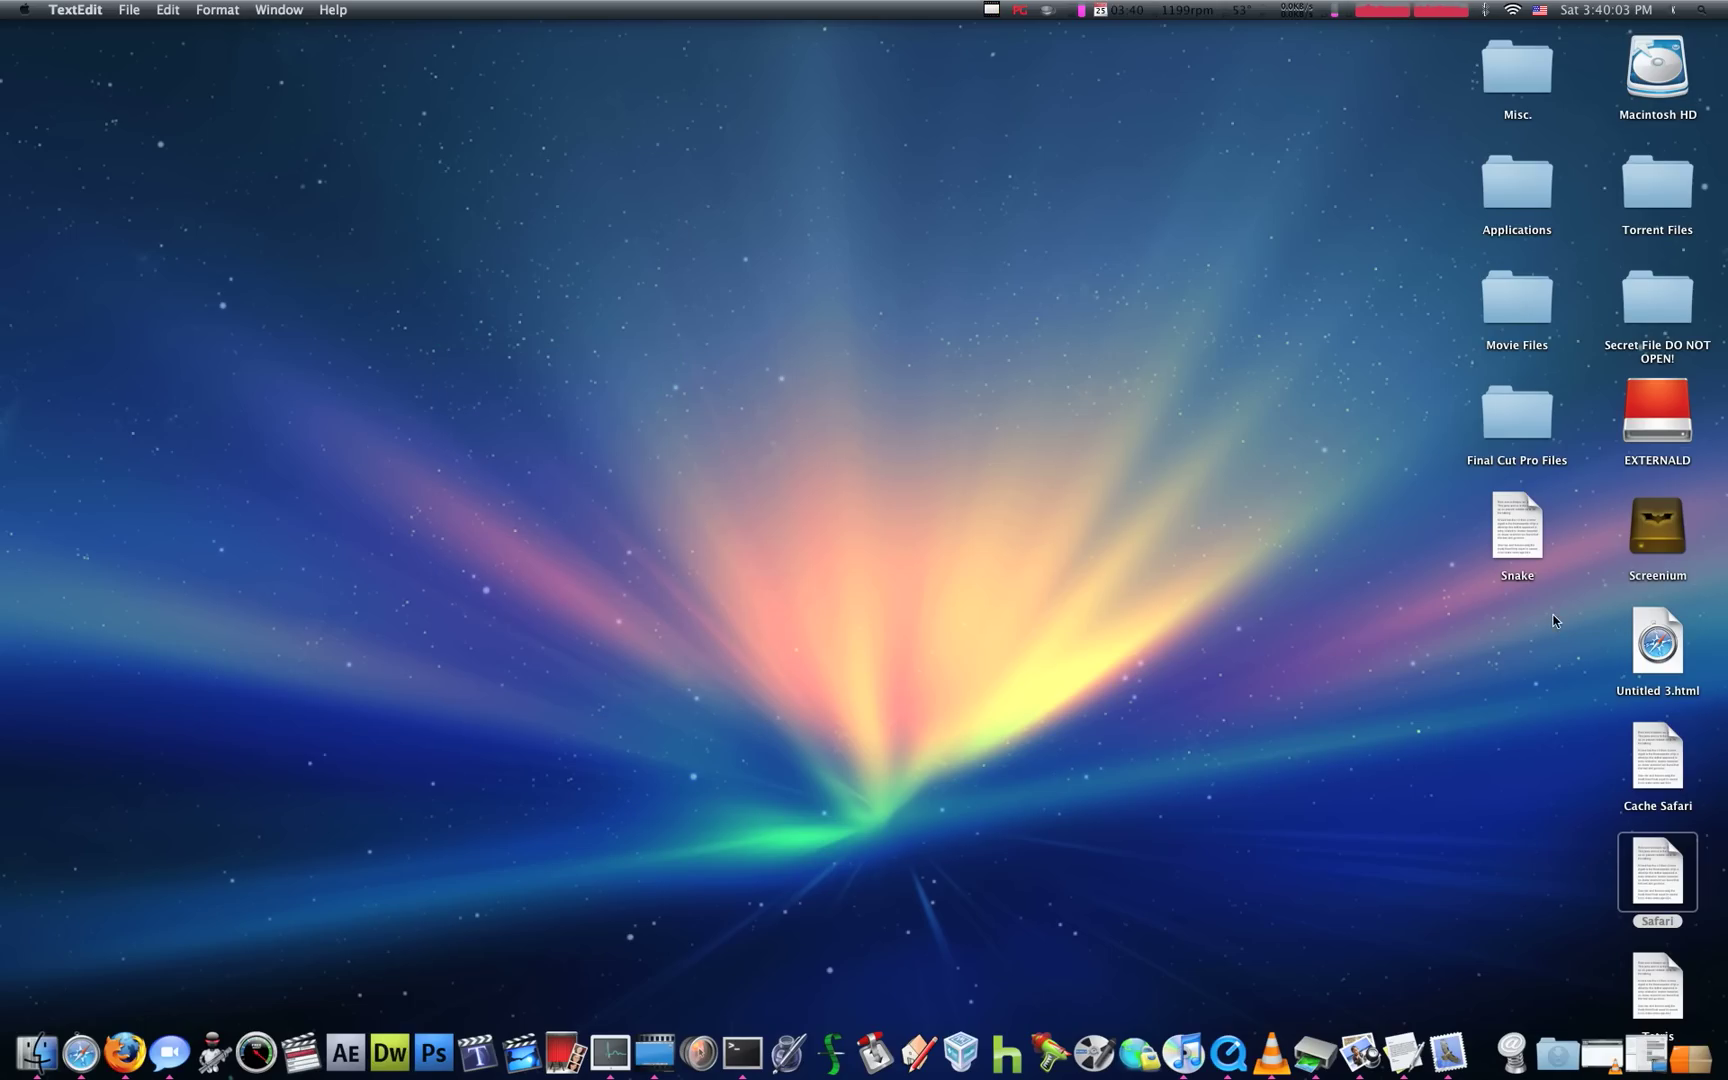
Open the Cache Safari note and select the 'dscacheutil -flushcache' command line.
double_click(1657, 770)
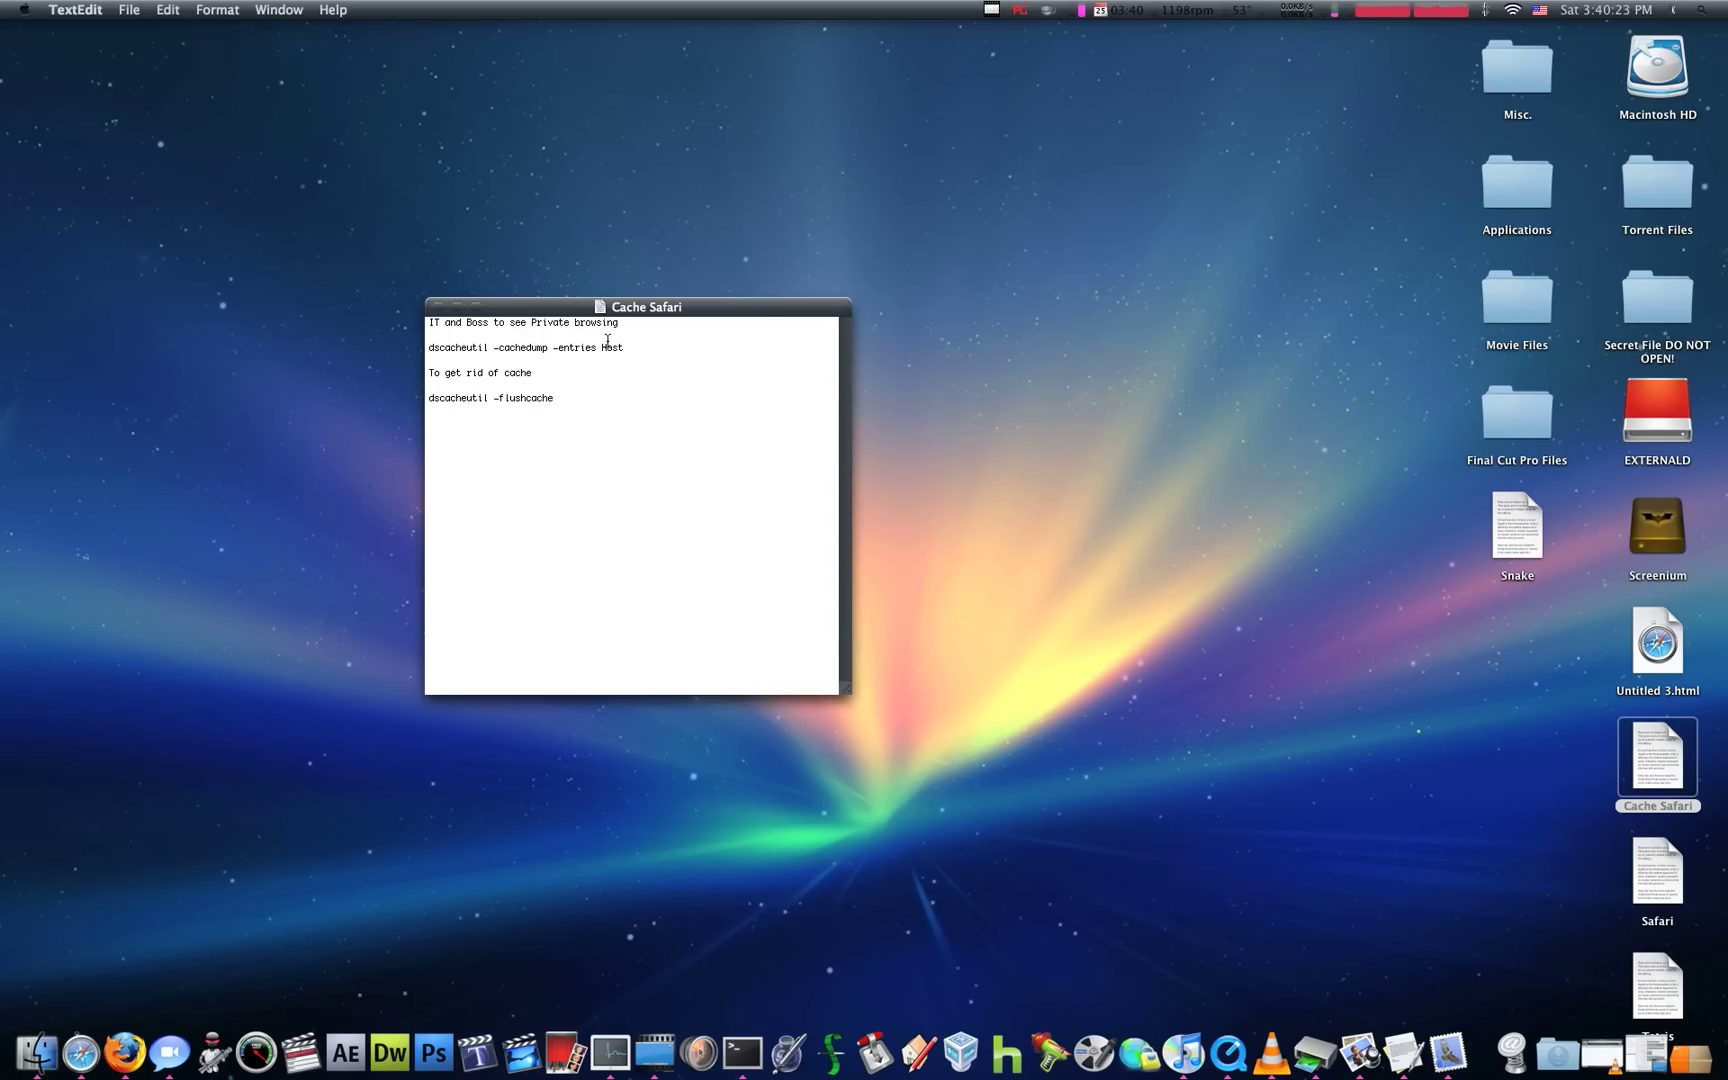
left_click(630, 351)
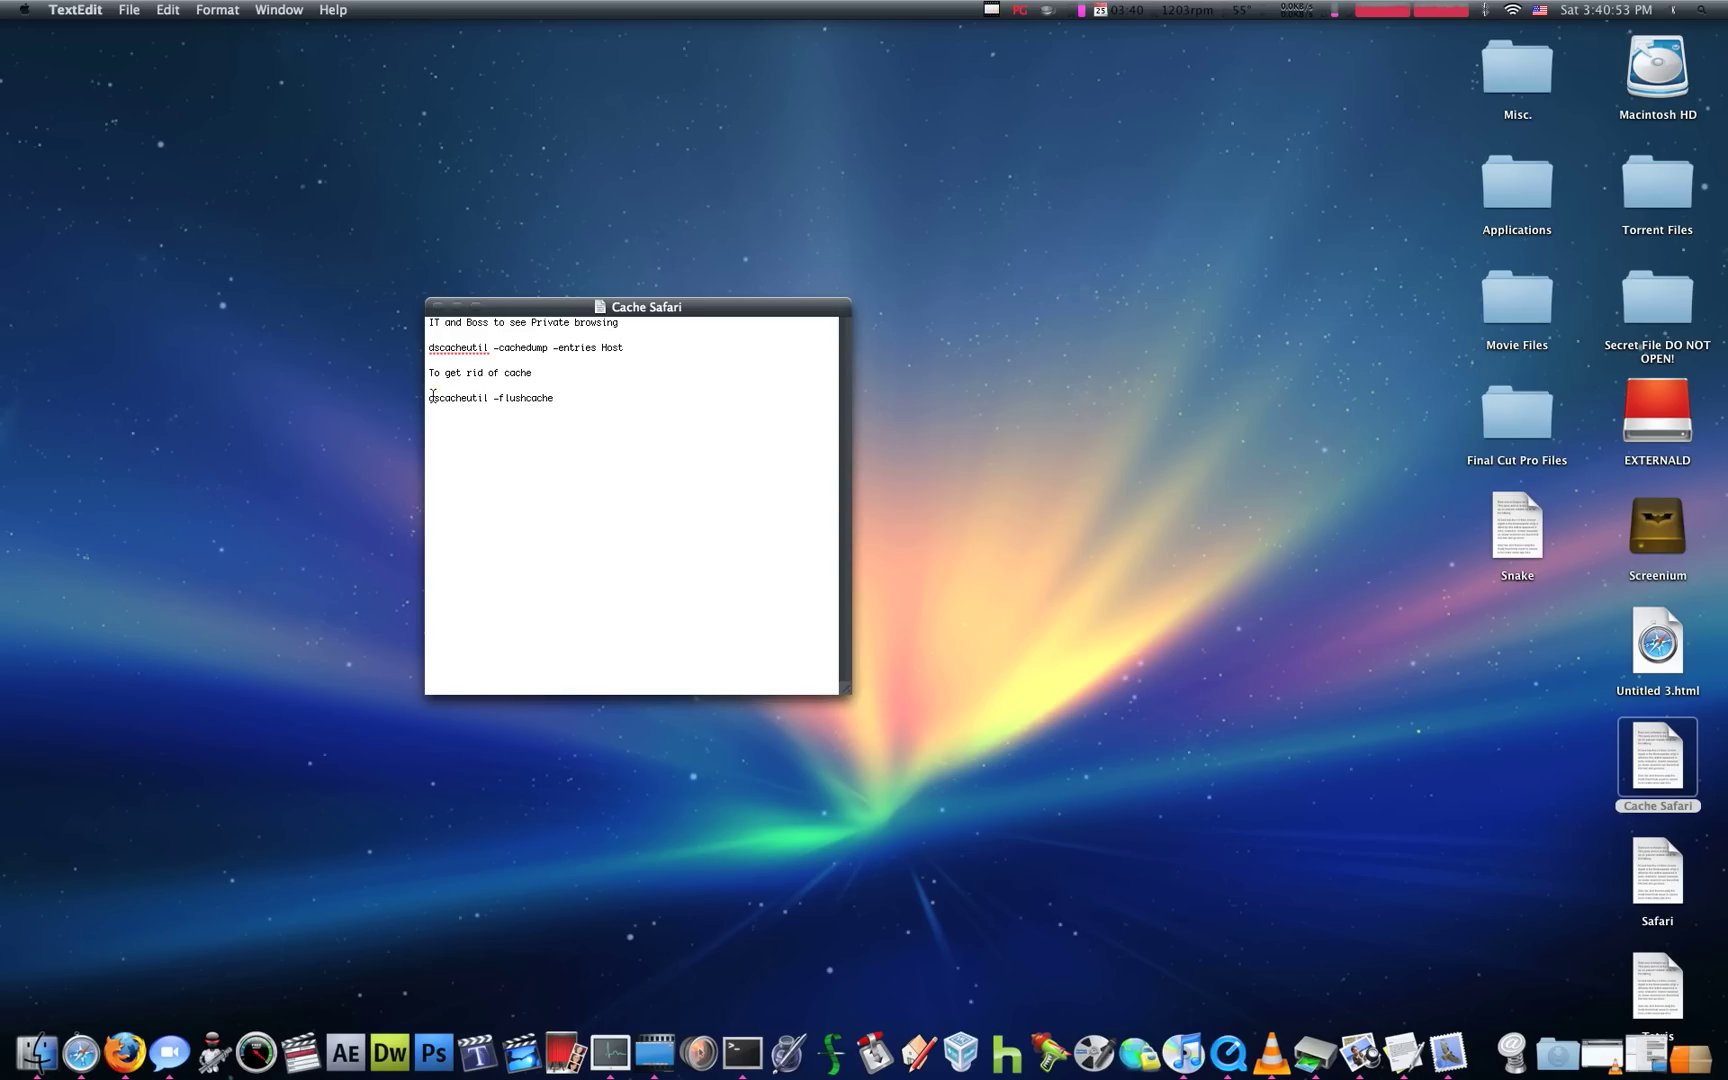
left_click_drag(429, 398, 554, 398)
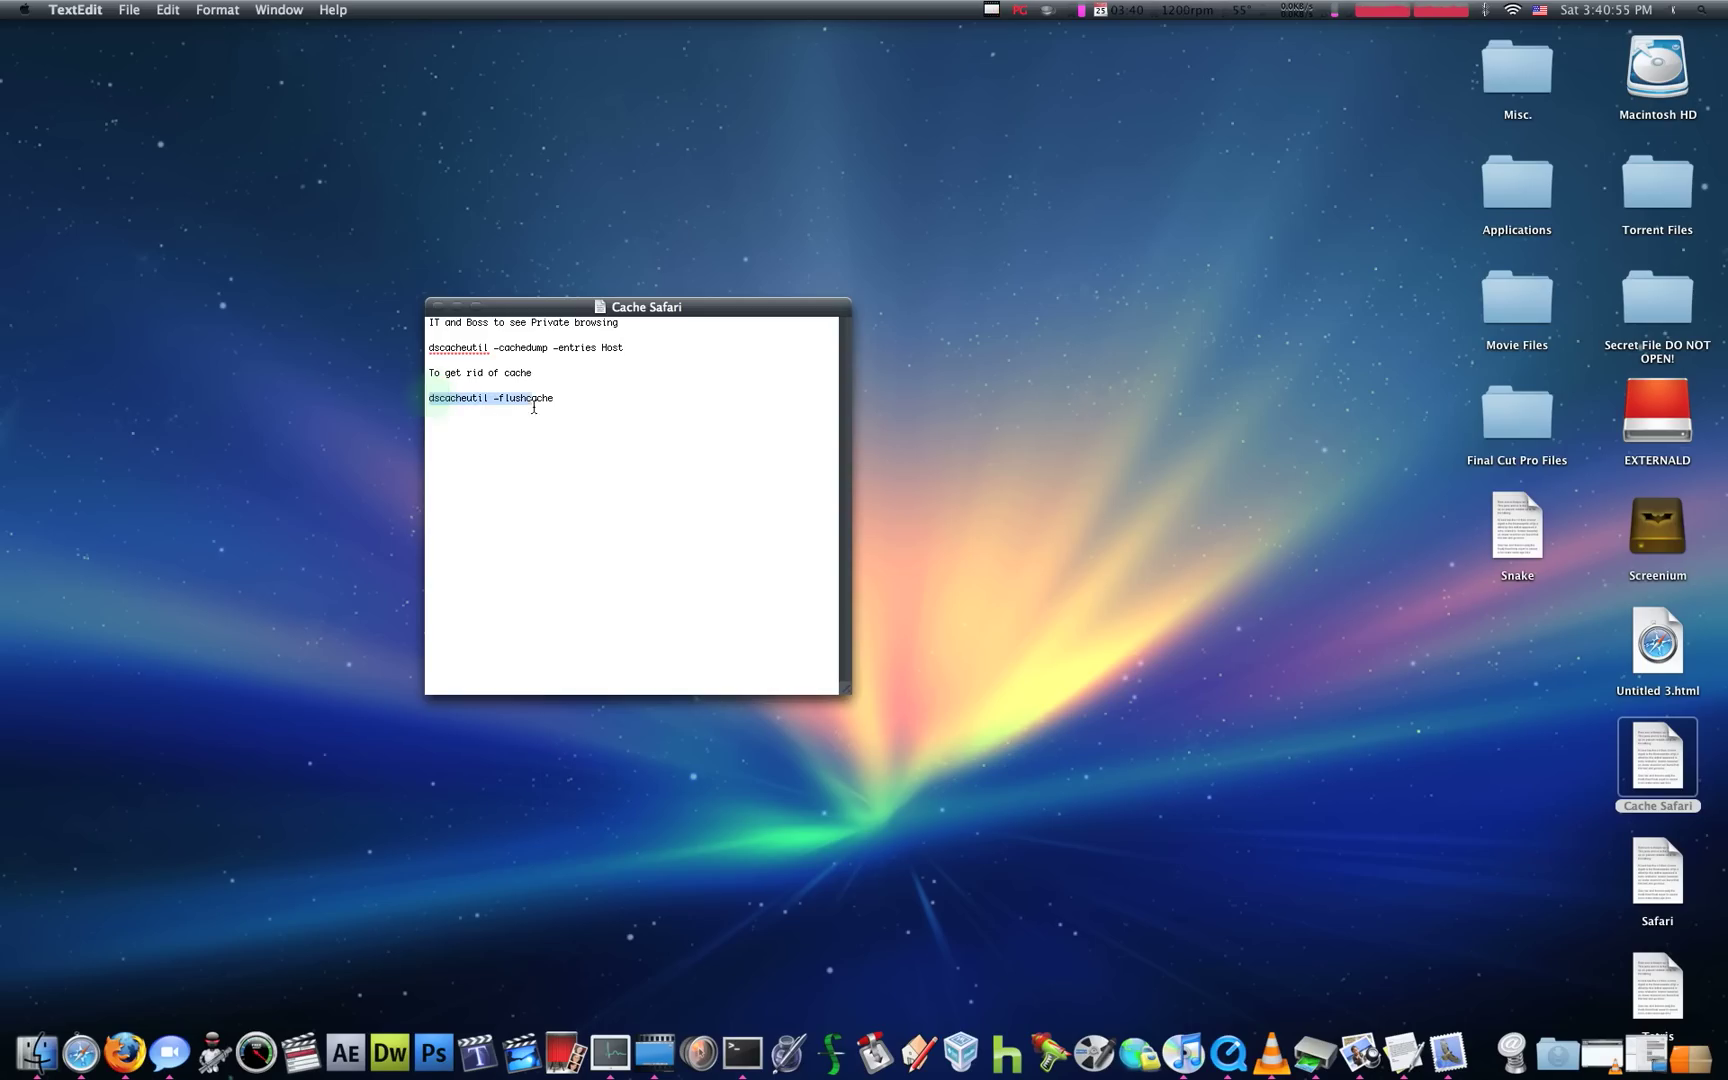